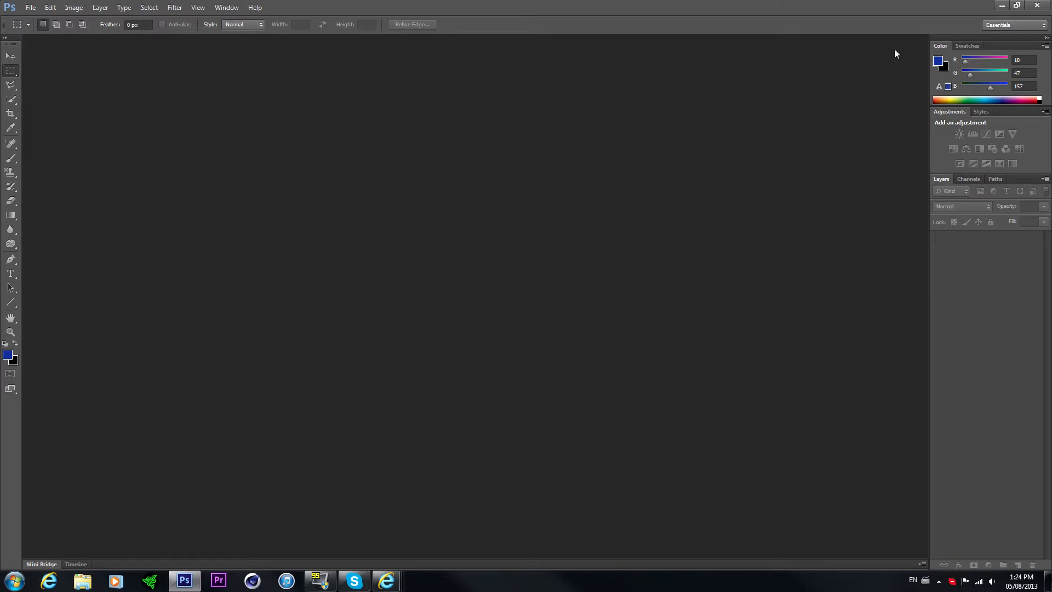
mouse_move(49, 7)
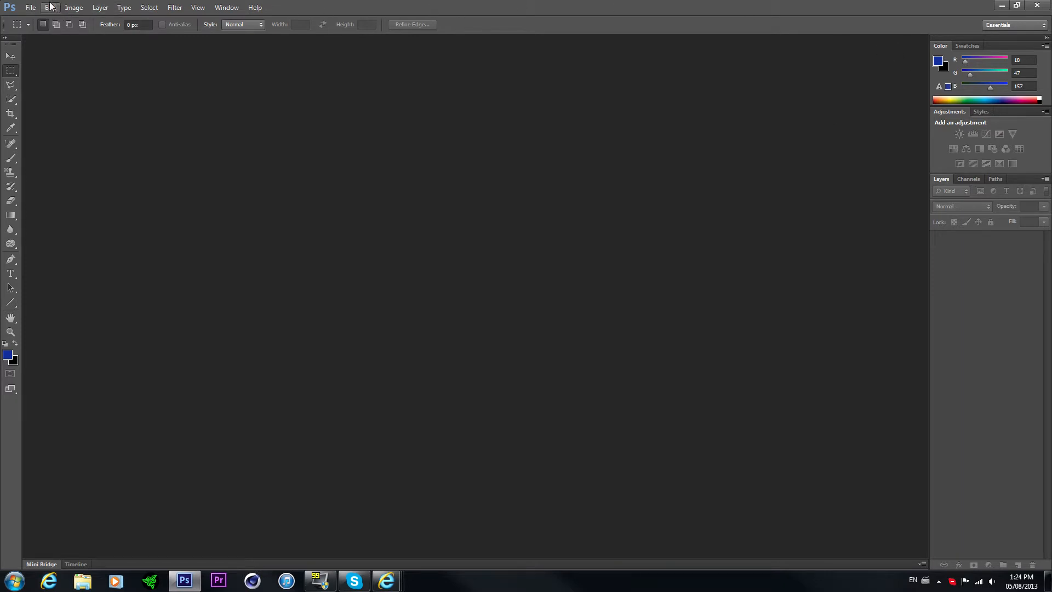
mouse_move(1012, 7)
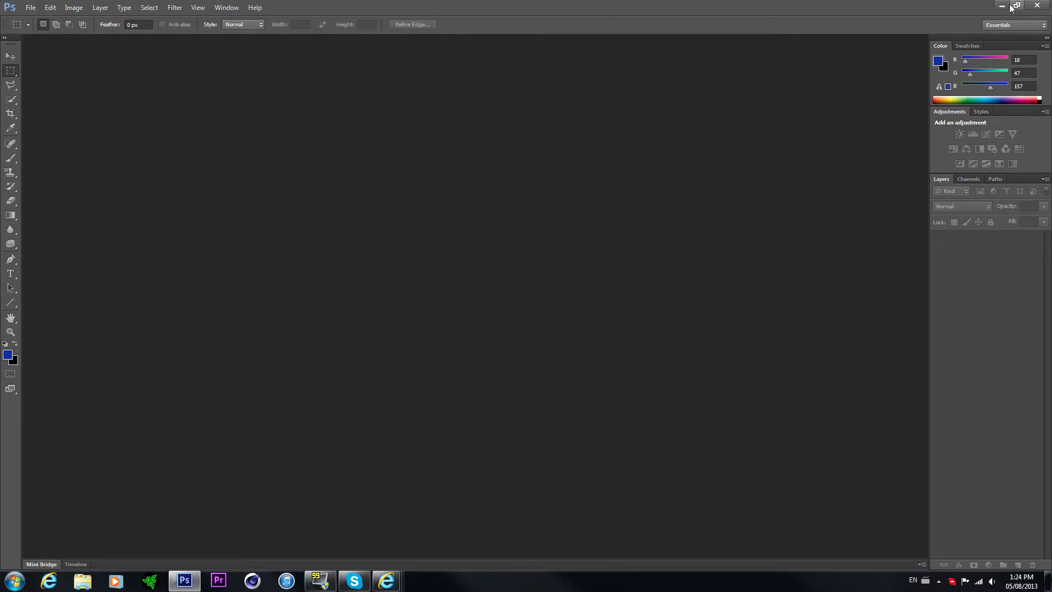
mouse_move(356, 354)
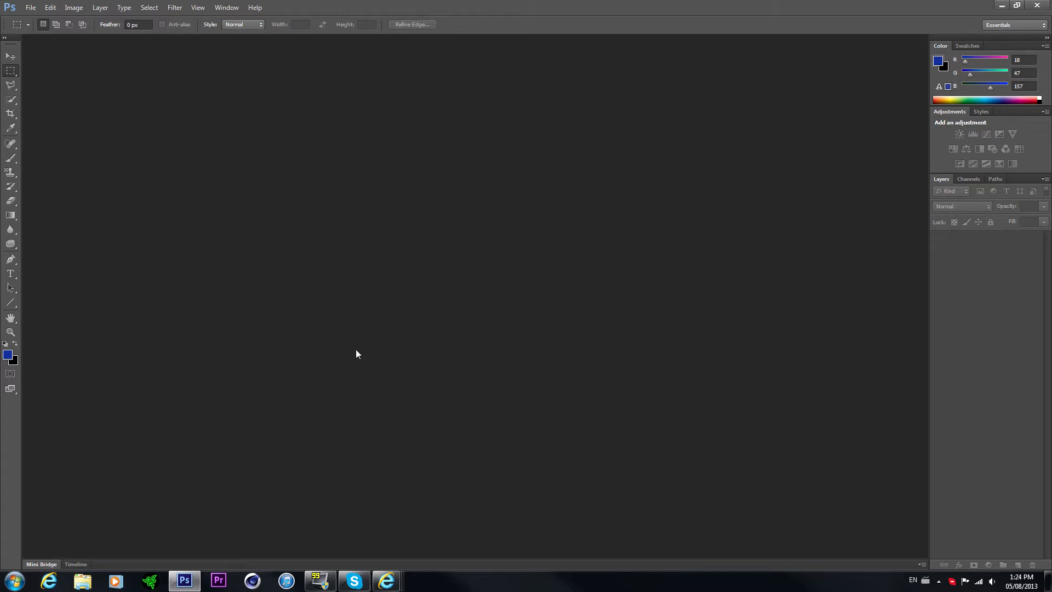
mouse_move(237, 166)
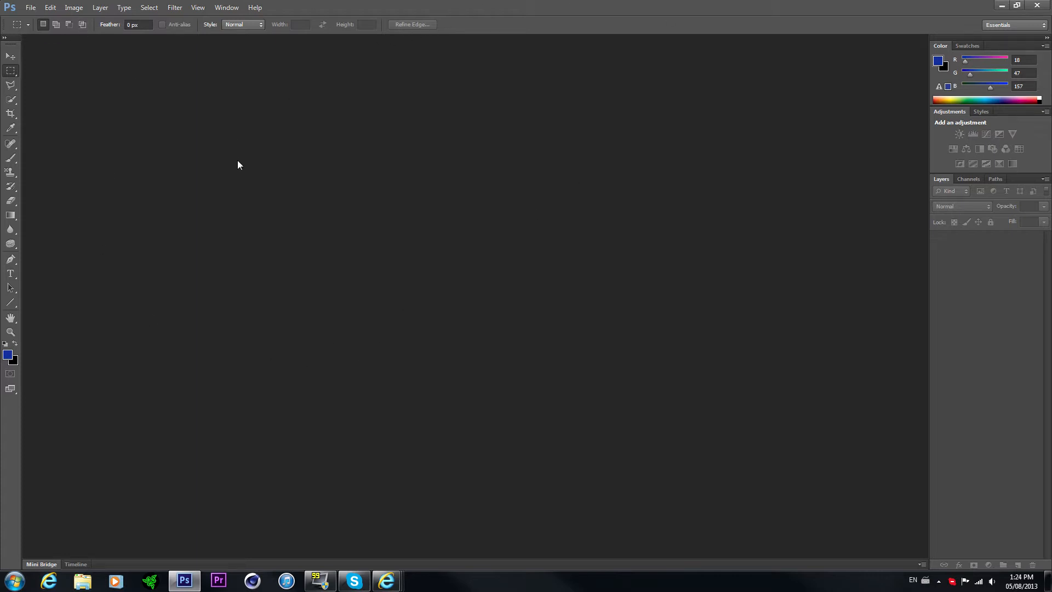
mouse_move(279, 130)
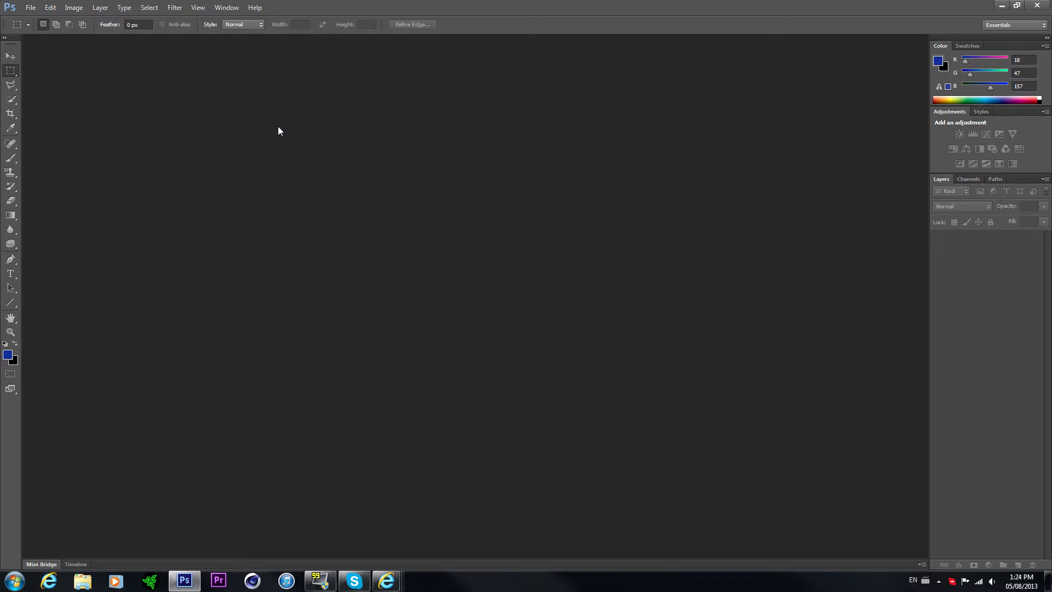
mouse_move(277, 161)
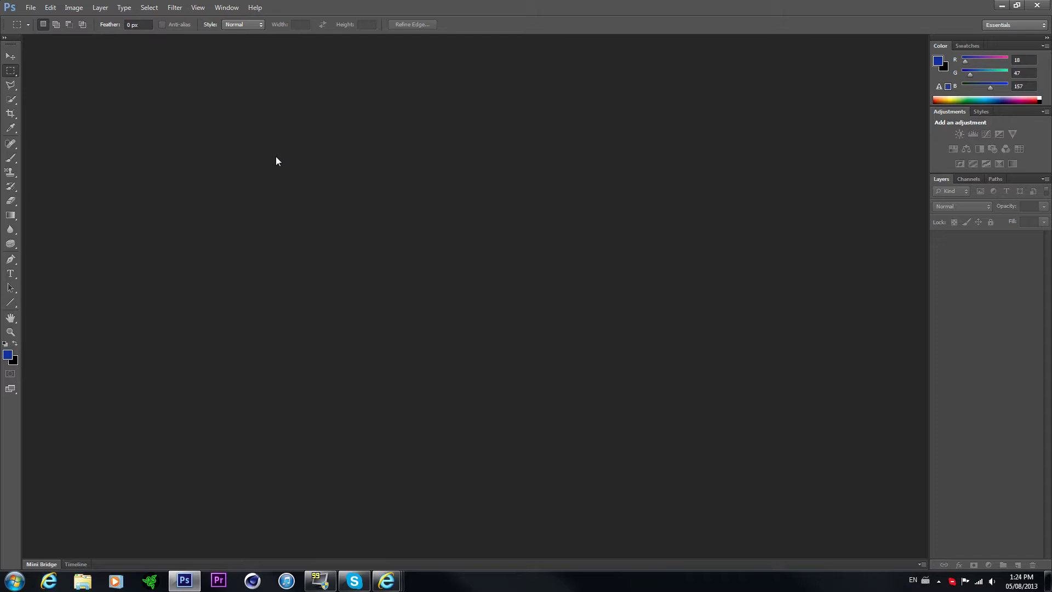
Create a new white 1080x720 px, 300 ppi document named 'tutorial'
left_click(31, 8)
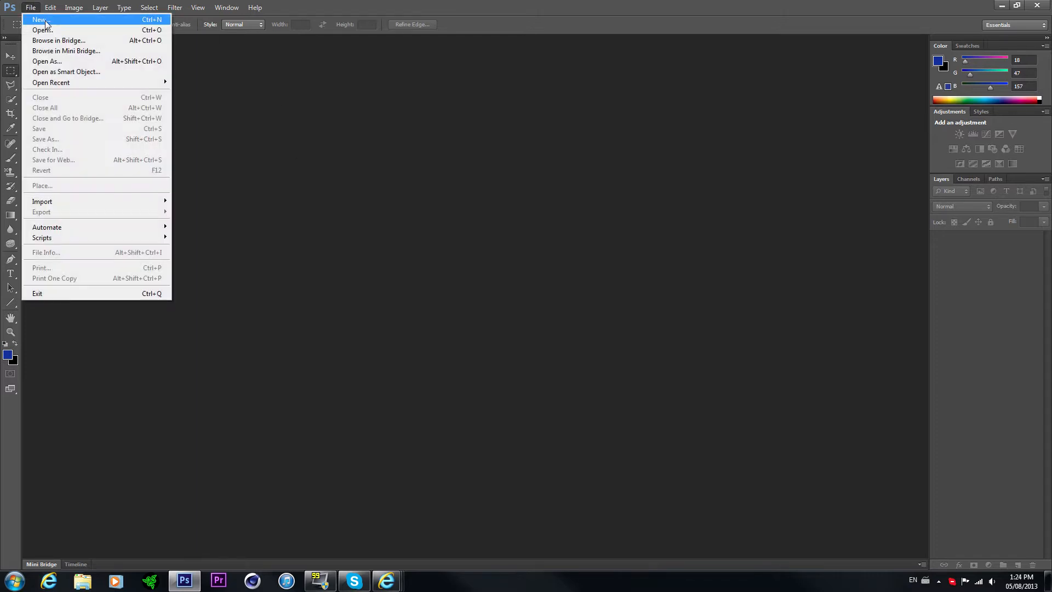
left_click(39, 19)
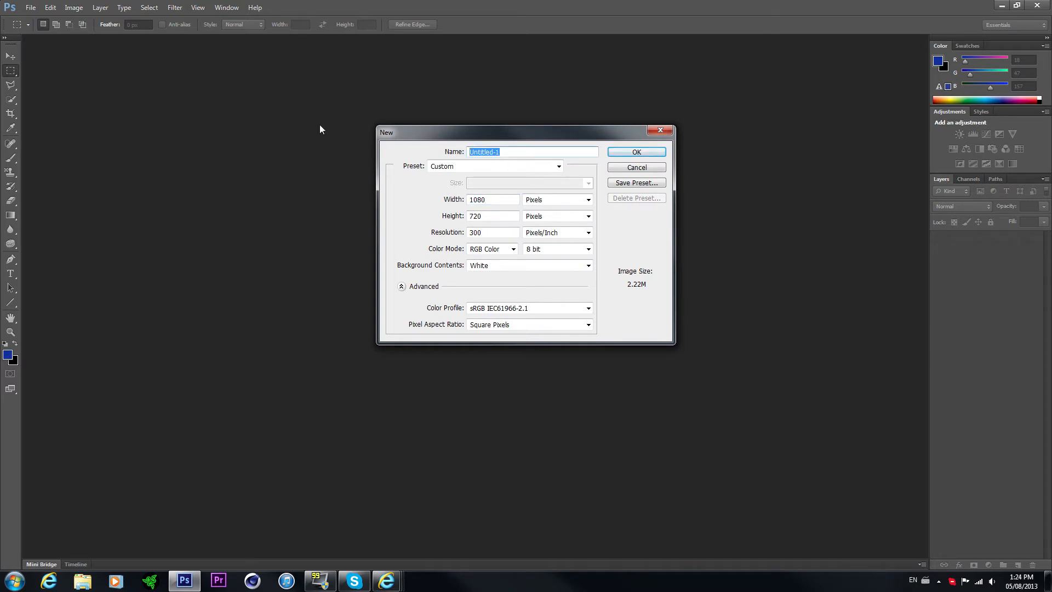
type("tutorial")
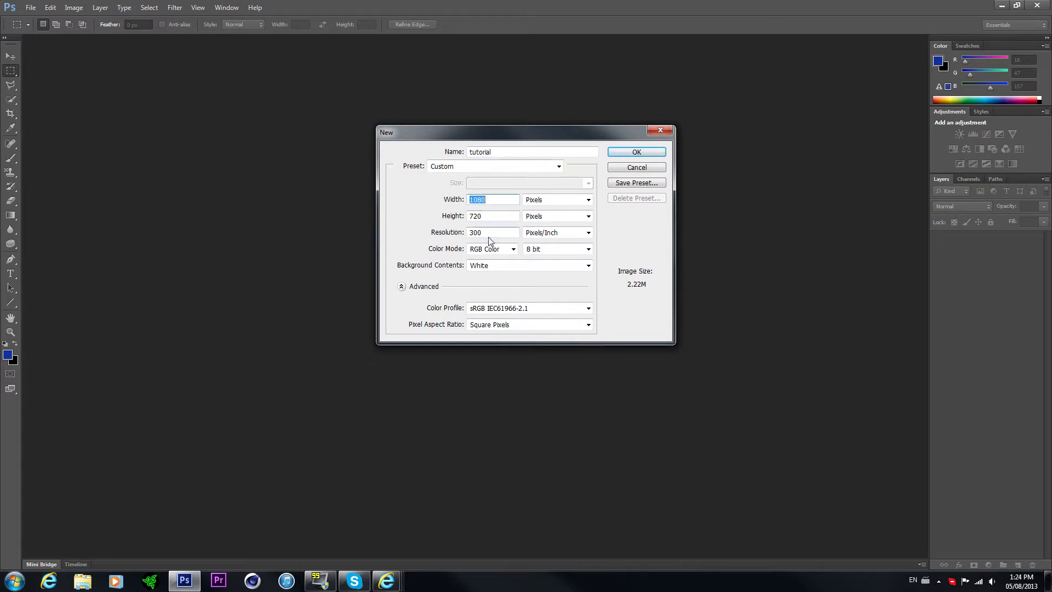
mouse_move(620, 146)
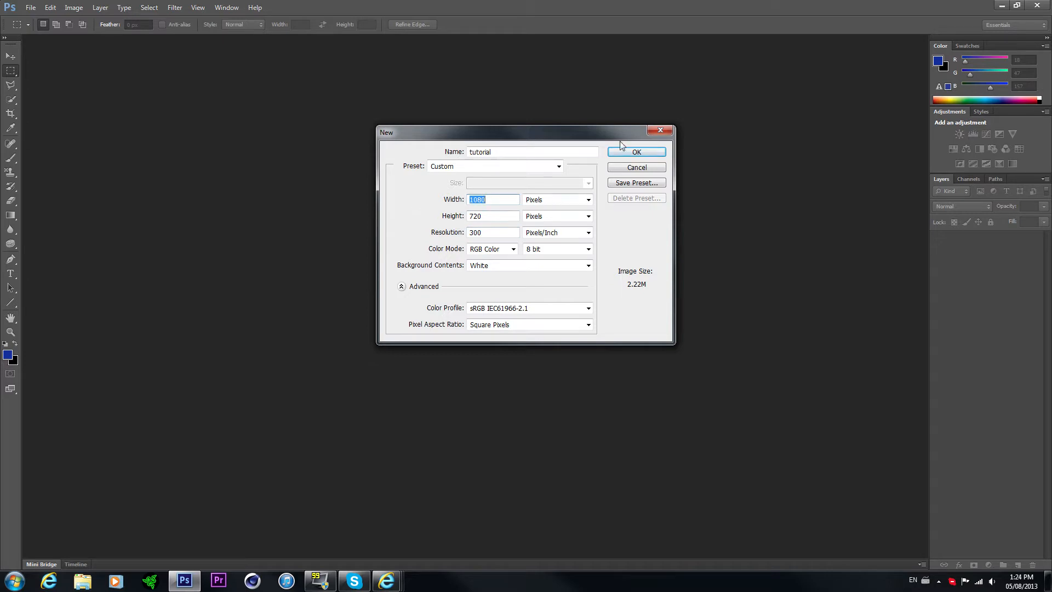
left_click(636, 151)
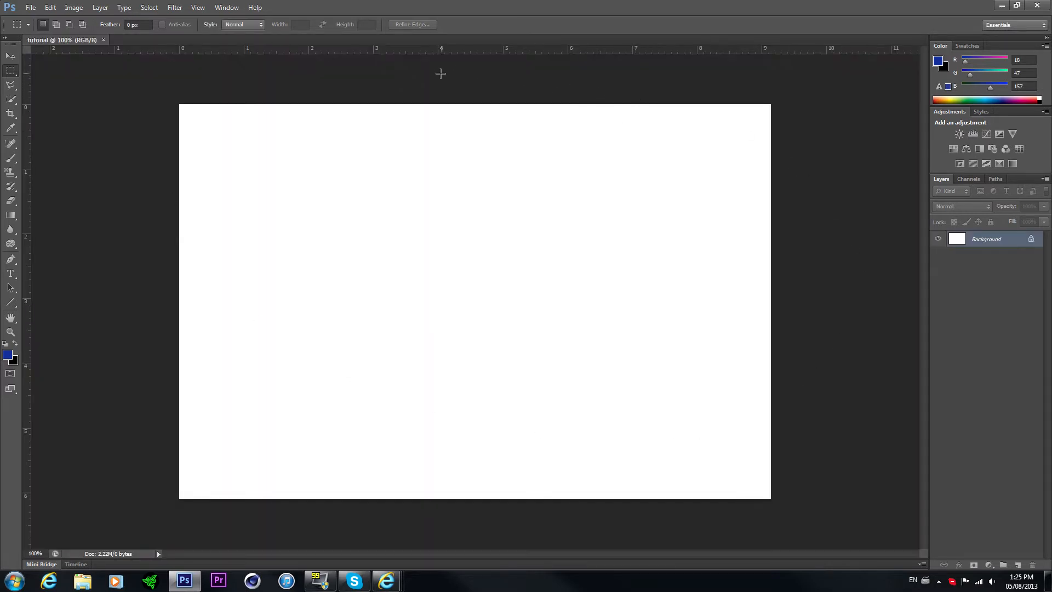
mouse_move(109, 223)
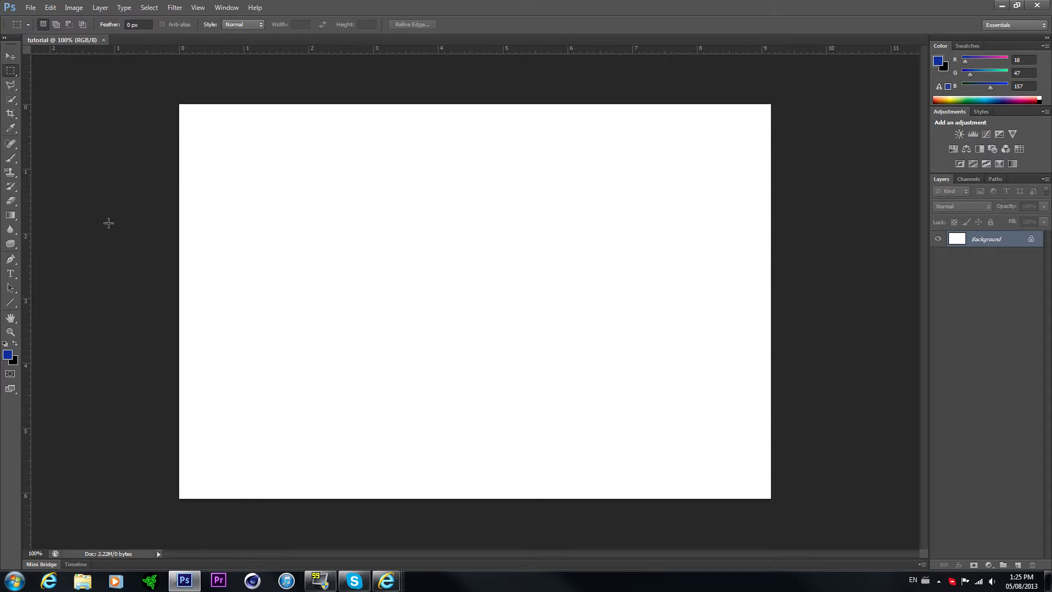
mouse_move(776, 515)
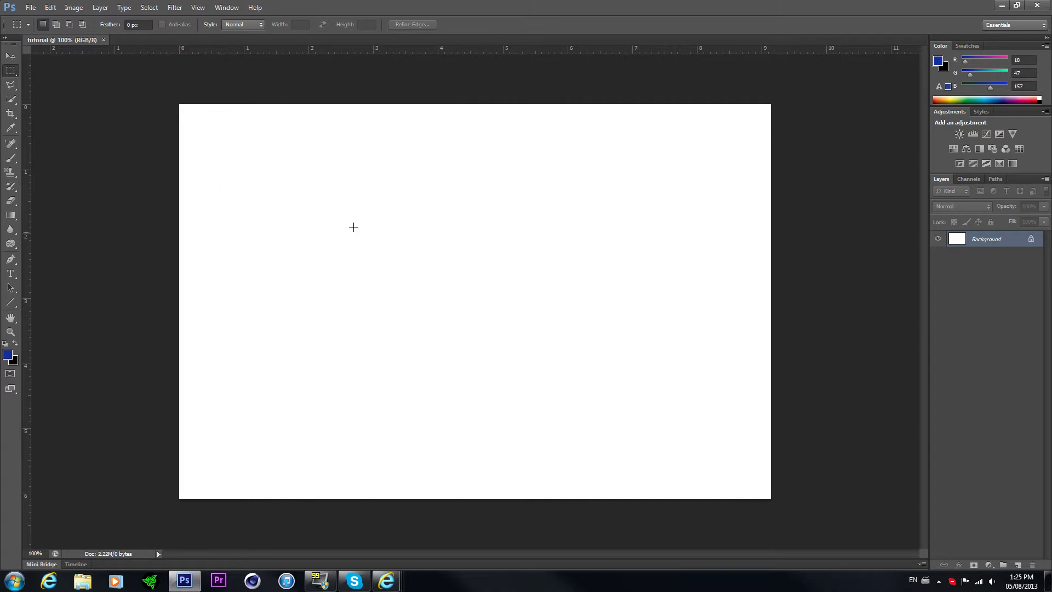
mouse_move(829, 514)
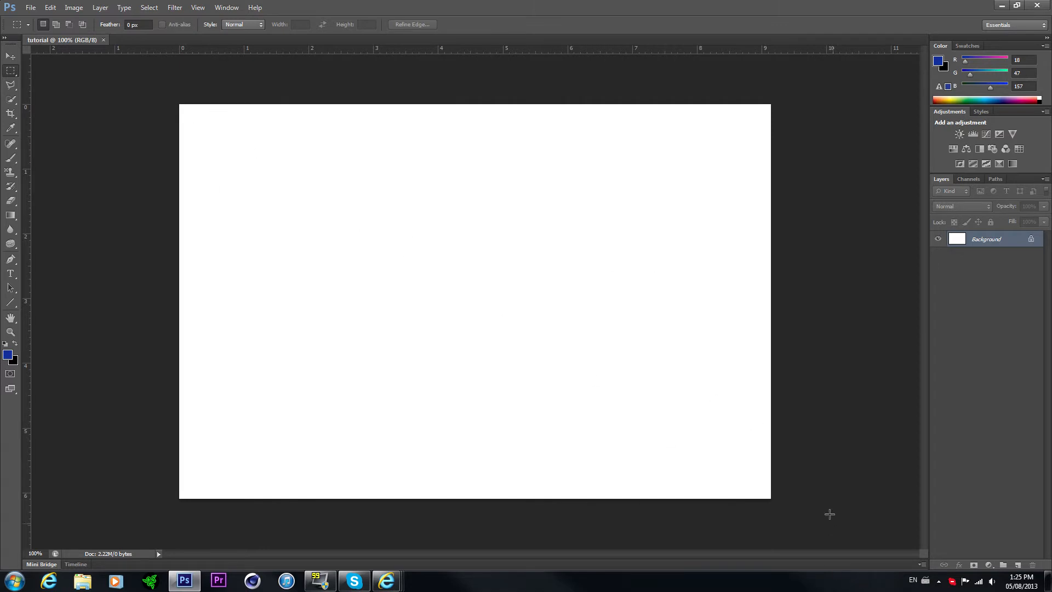
mouse_move(480, 183)
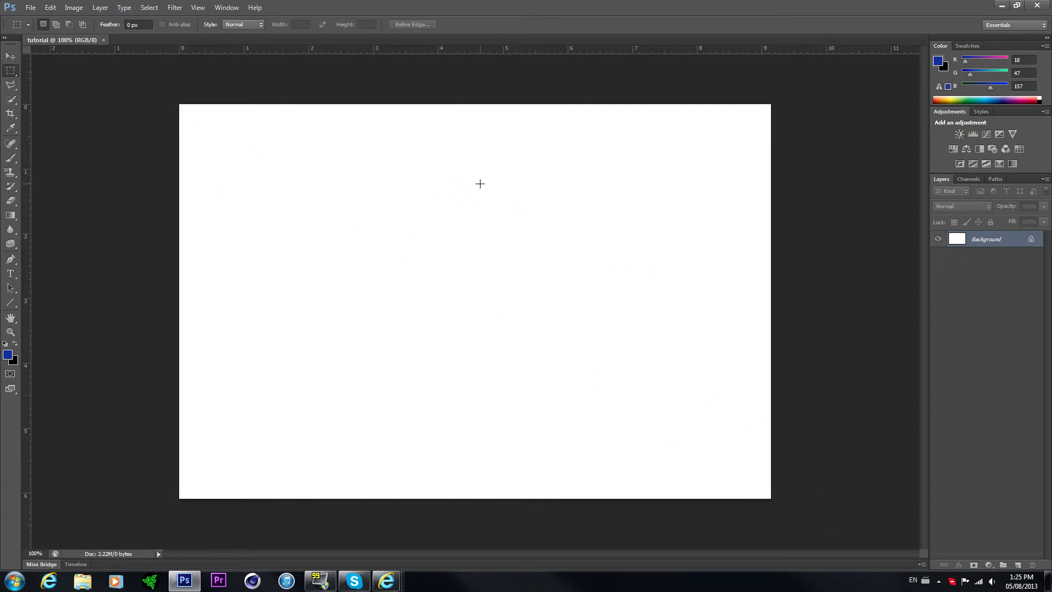
mouse_move(656, 405)
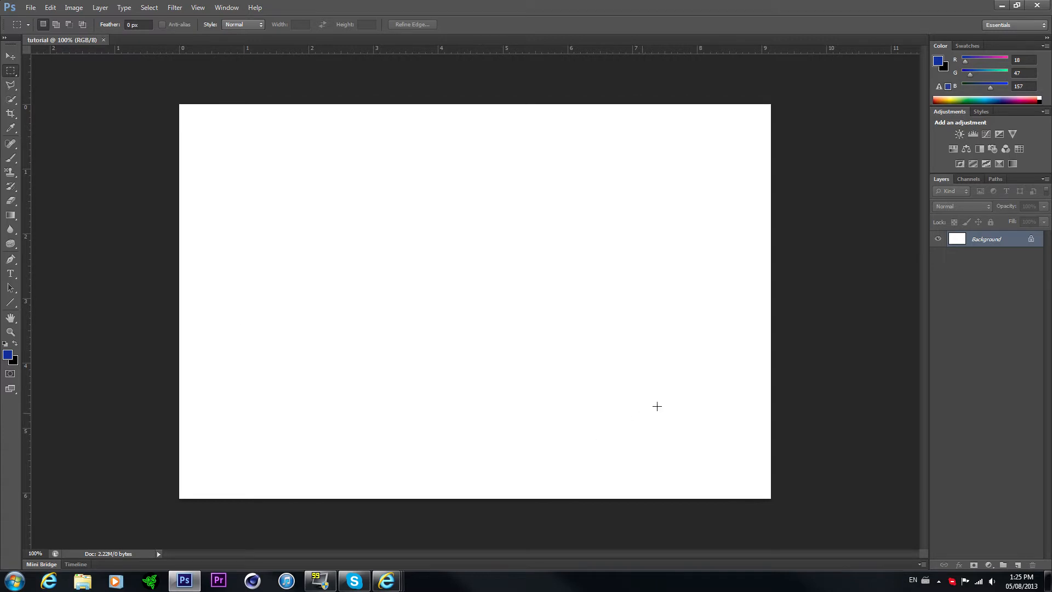
mouse_move(916, 107)
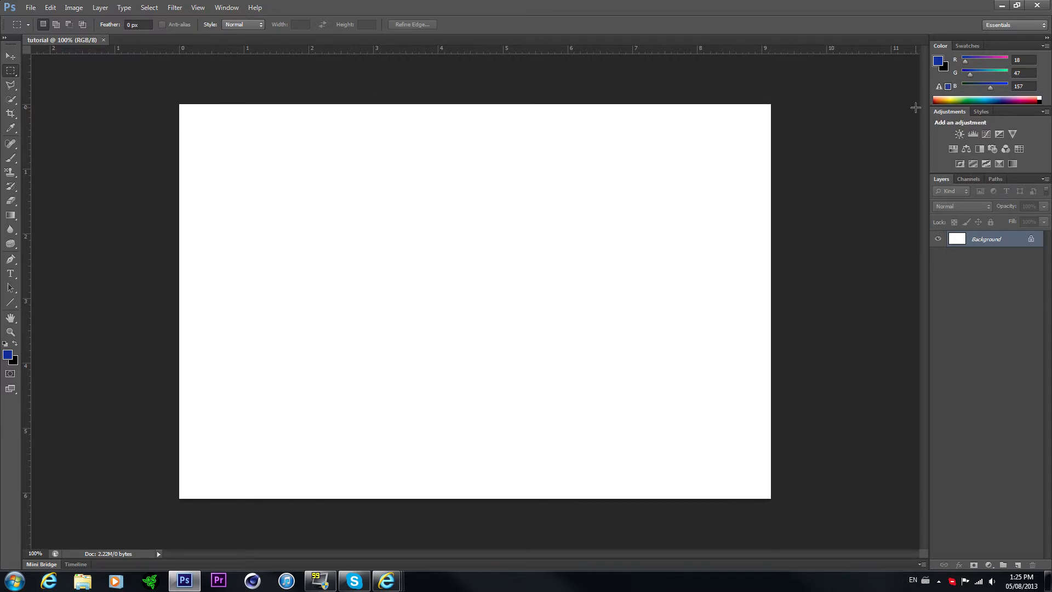
mouse_move(939, 63)
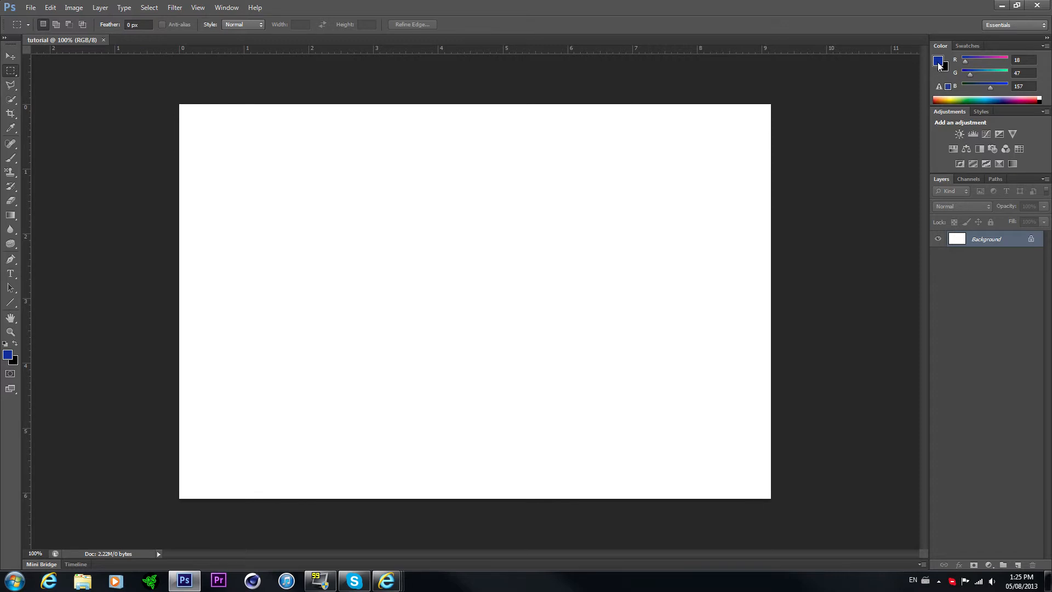
mouse_move(940, 66)
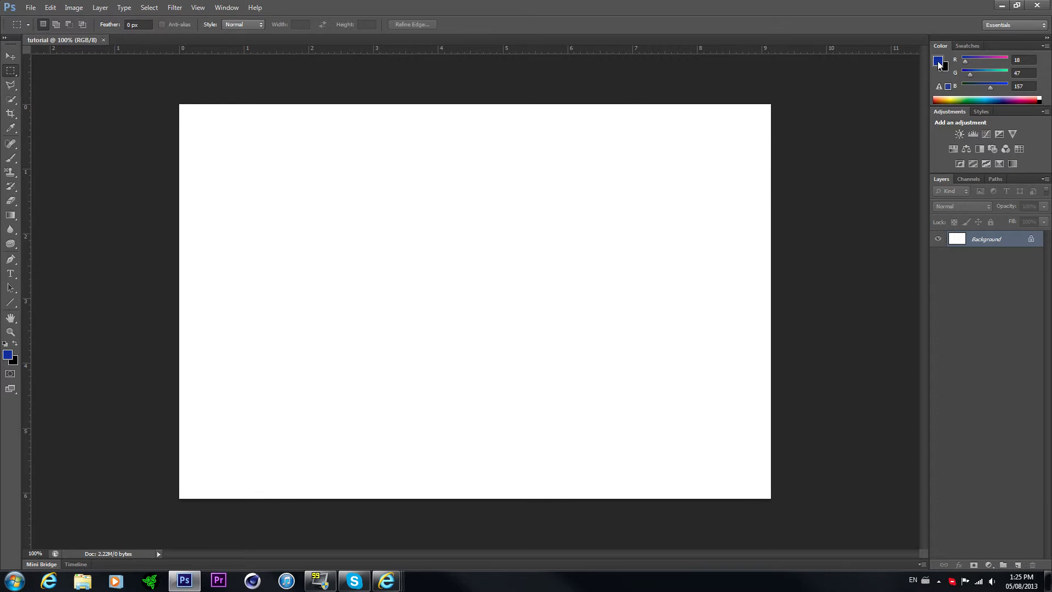
mouse_move(940, 72)
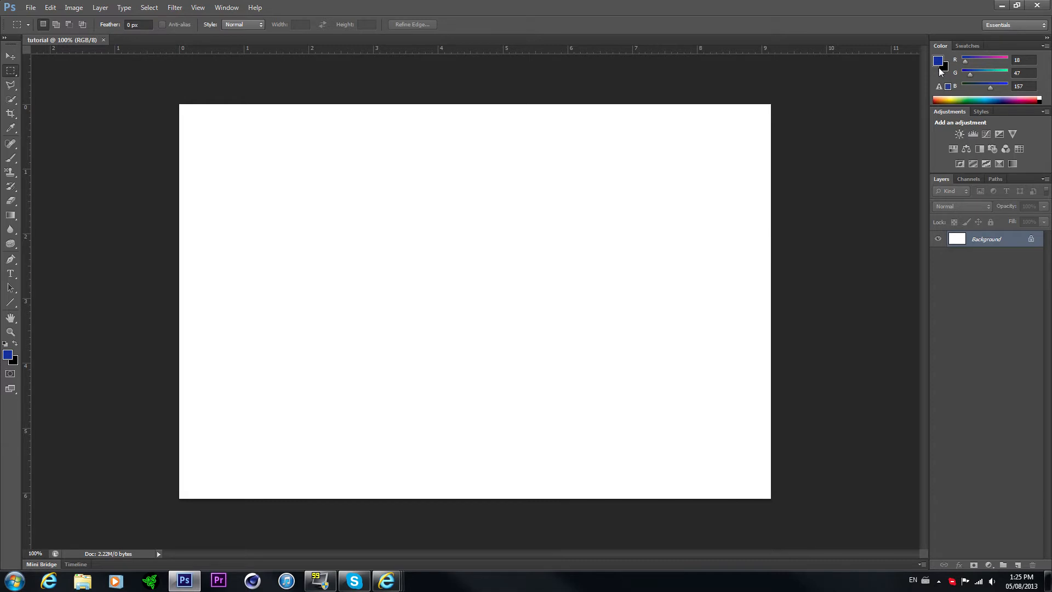
mouse_move(937, 73)
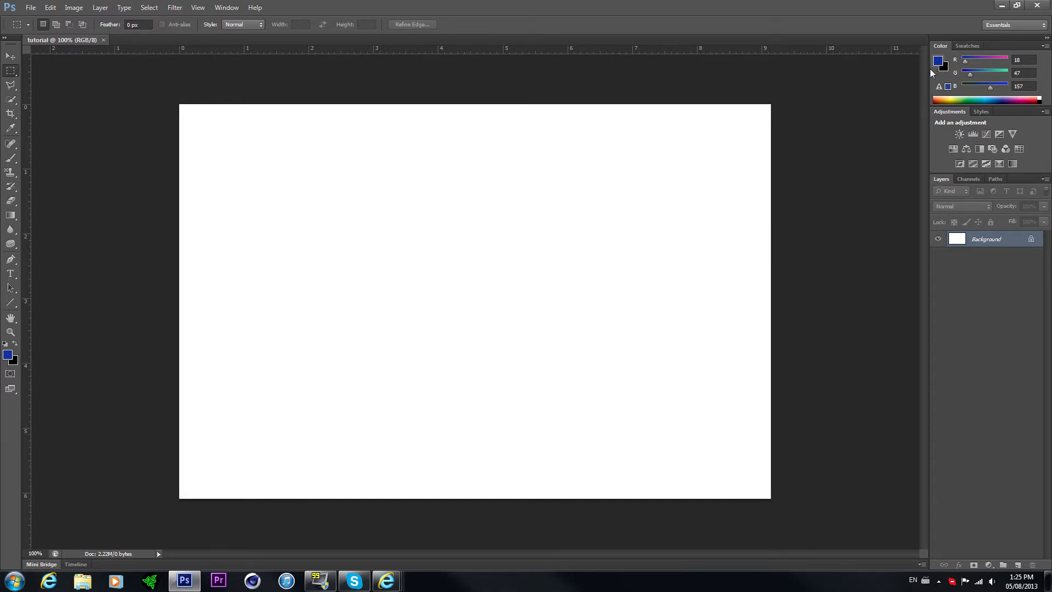
mouse_move(930, 151)
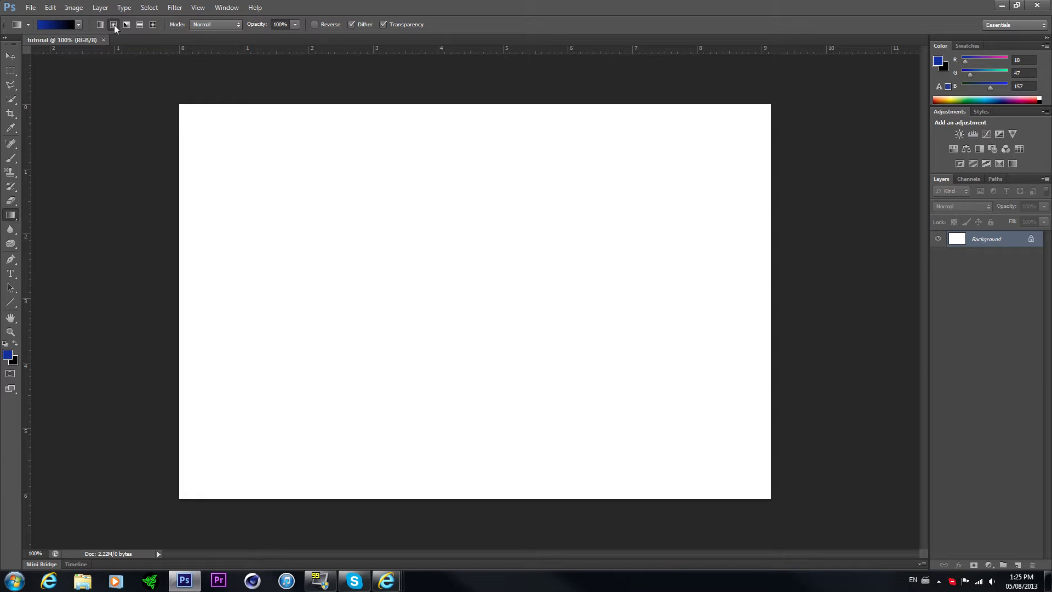
Switch the Gradient tool to the radial type for a centre-out fill
left_click(101, 24)
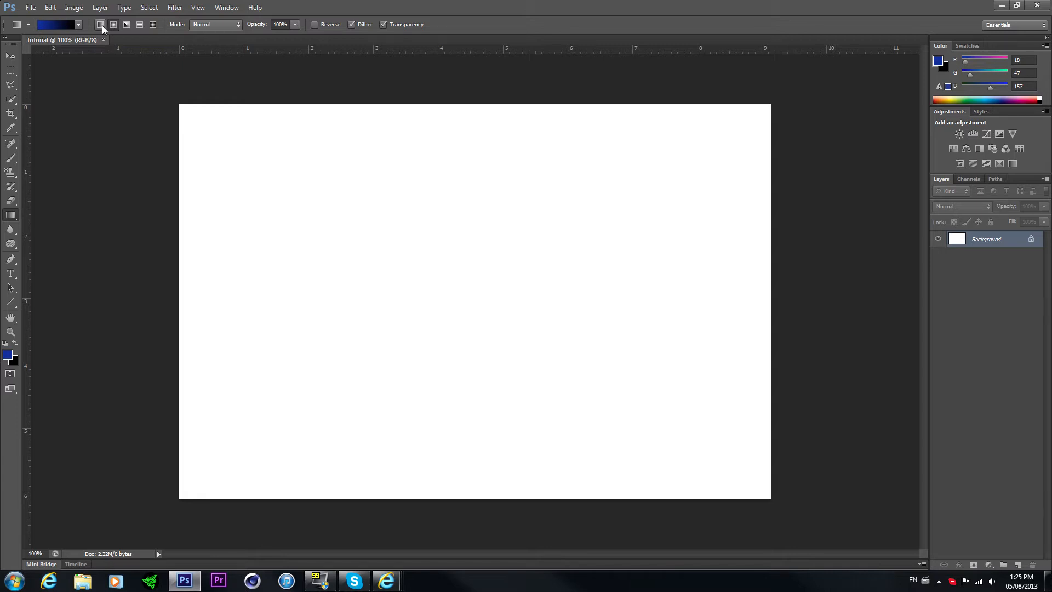
mouse_move(112, 25)
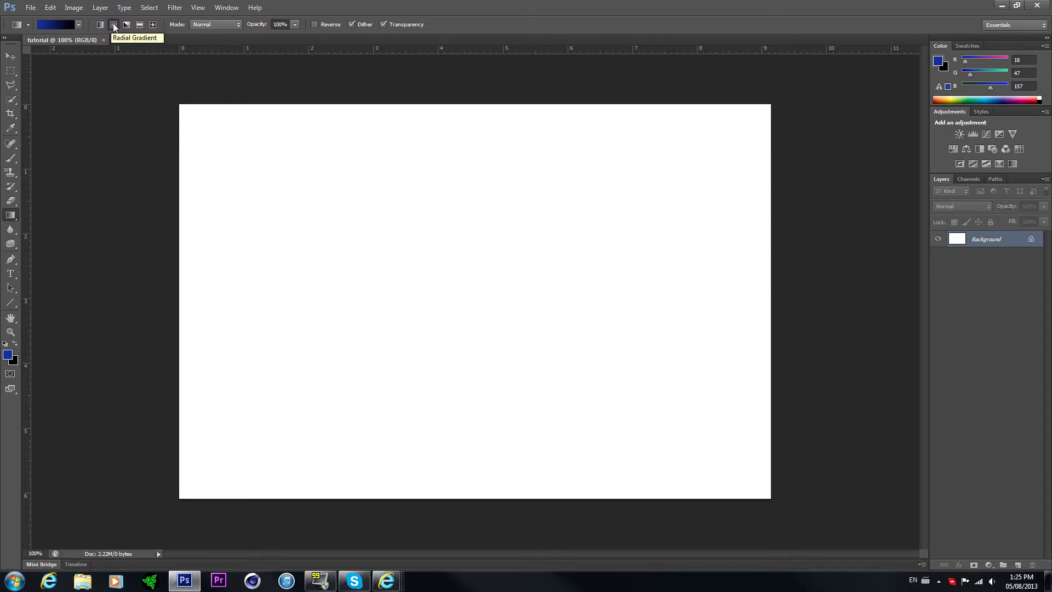
mouse_move(140, 24)
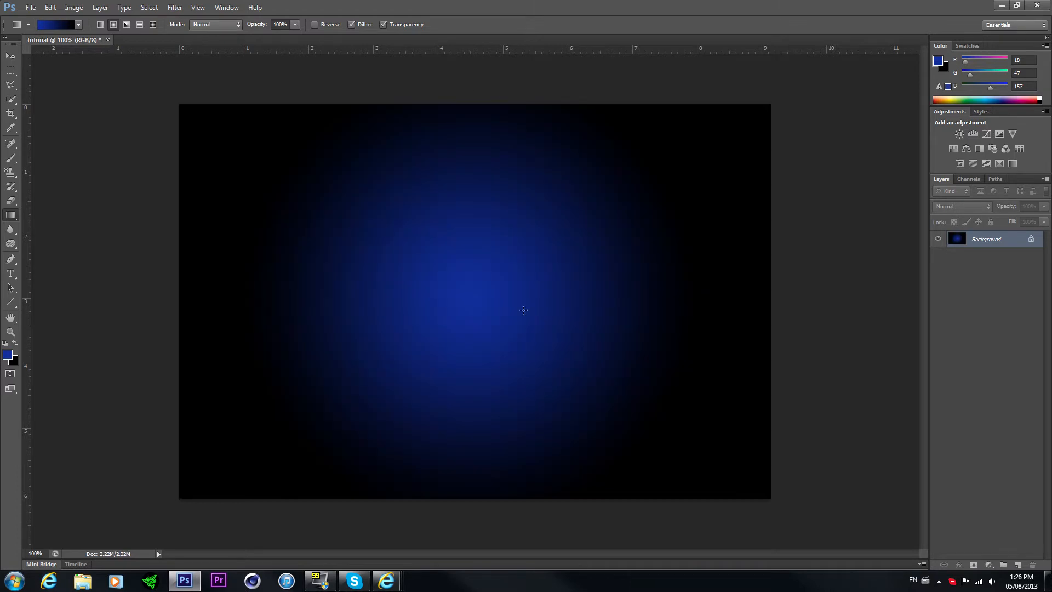
mouse_move(537, 378)
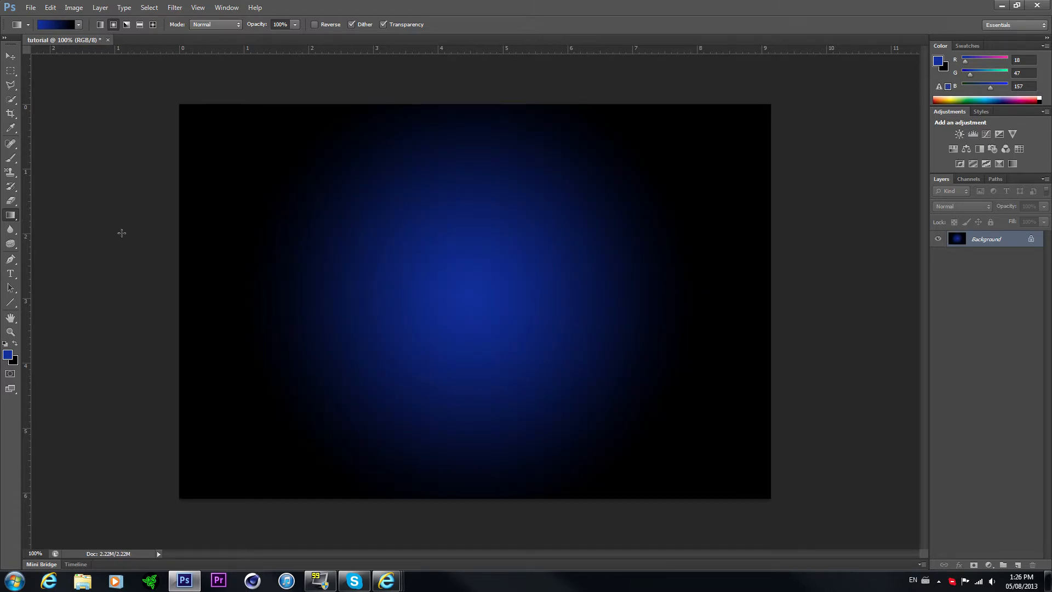
mouse_move(429, 318)
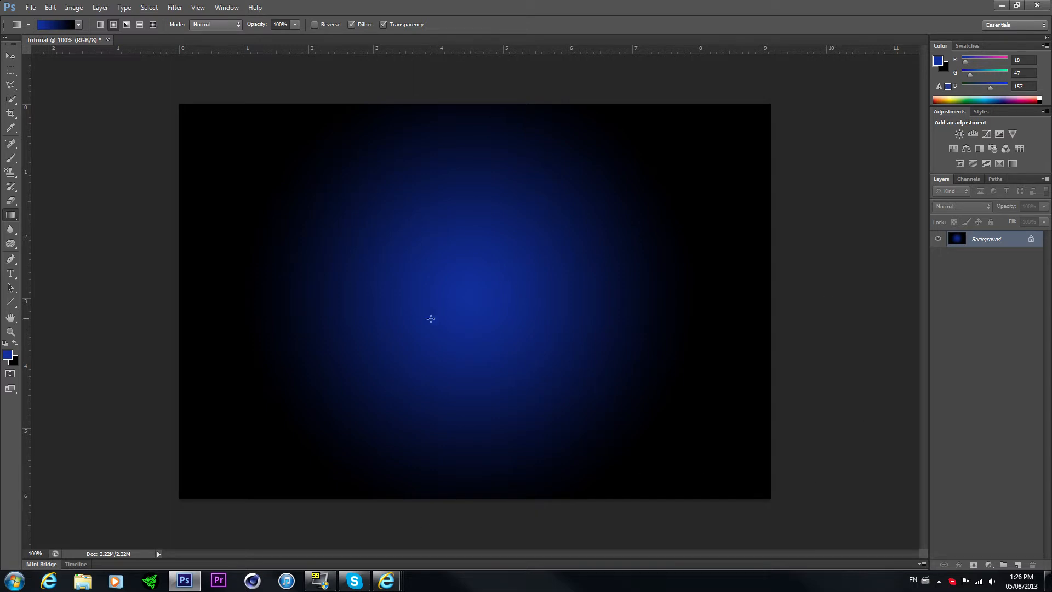
mouse_move(54, 183)
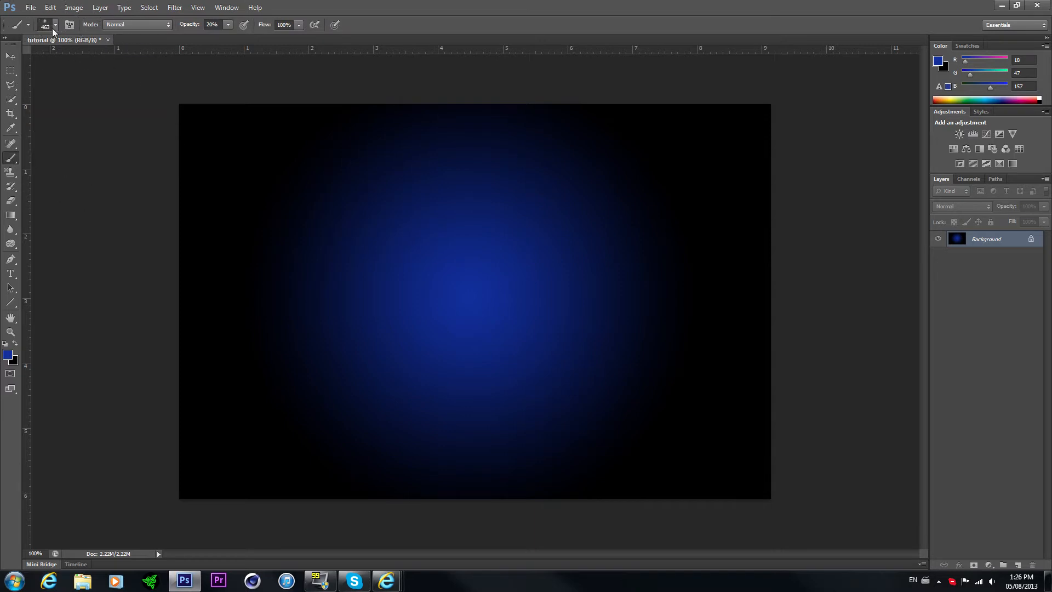
Paint a splatter-brush texture over the blue-to-black radial background
left_click(54, 25)
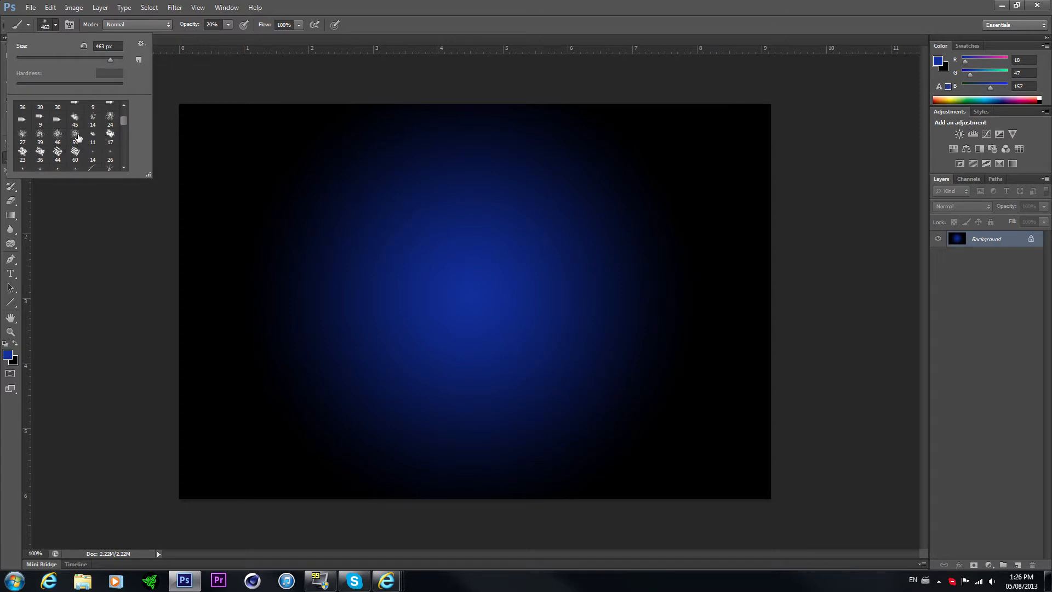
left_click(75, 141)
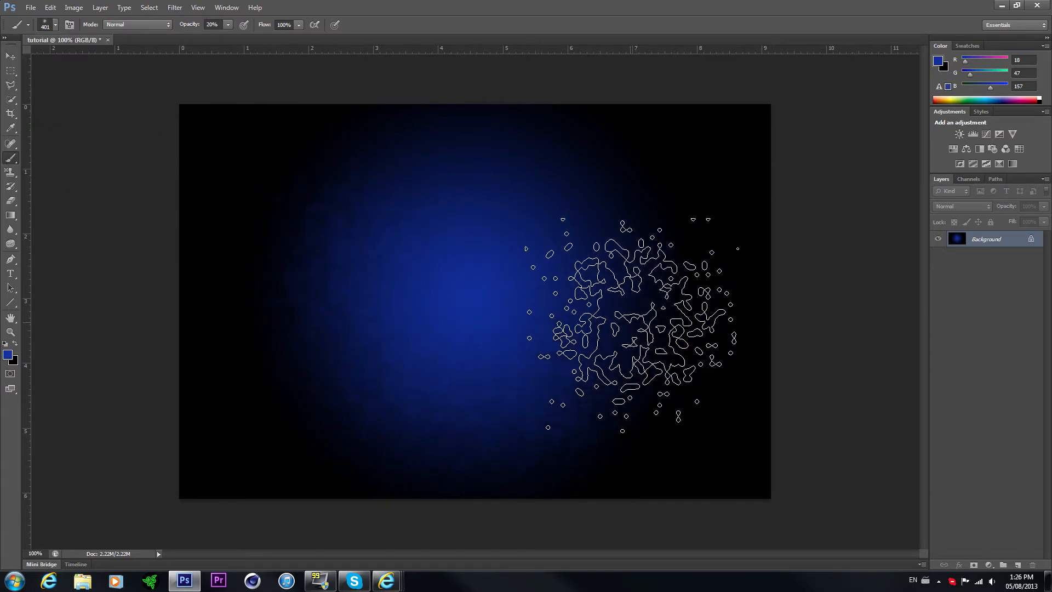
left_click_drag(638, 316, 517, 195)
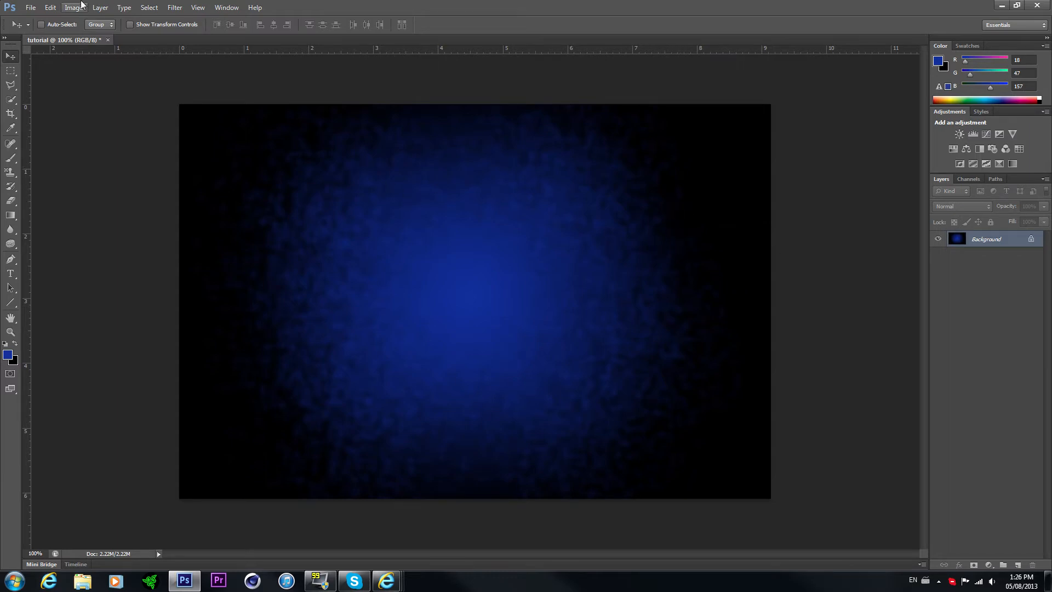
Open the minecraft-logo PNG as its own document
left_click(31, 8)
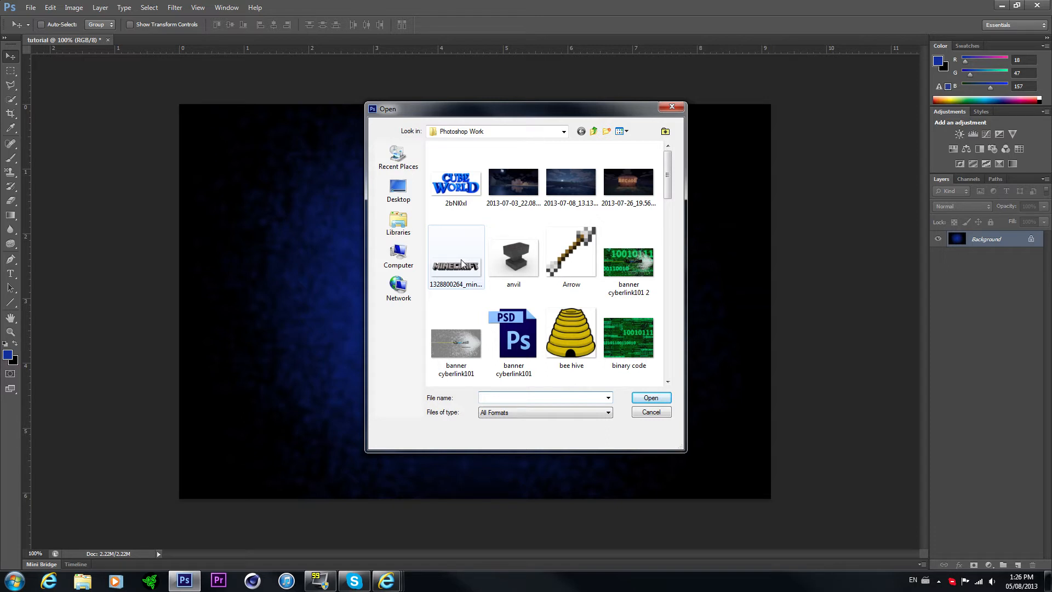
left_click(456, 255)
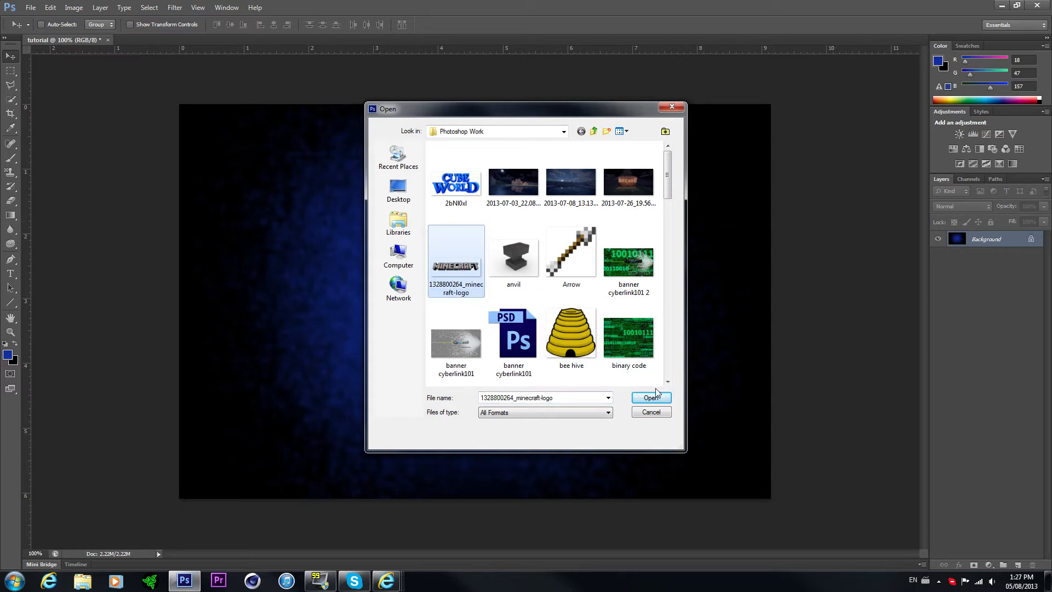
left_click(649, 397)
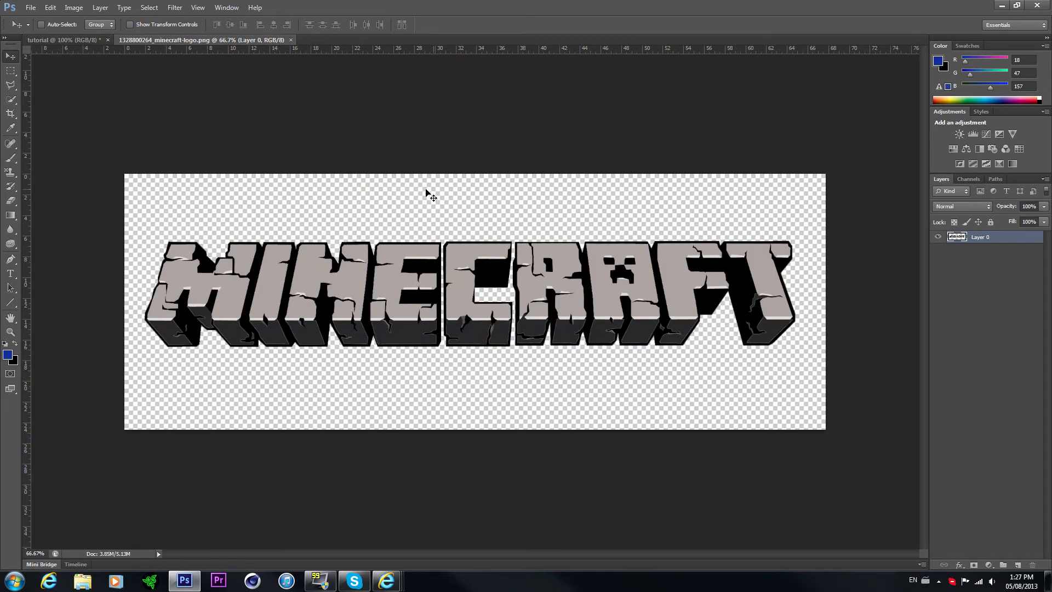
mouse_move(634, 309)
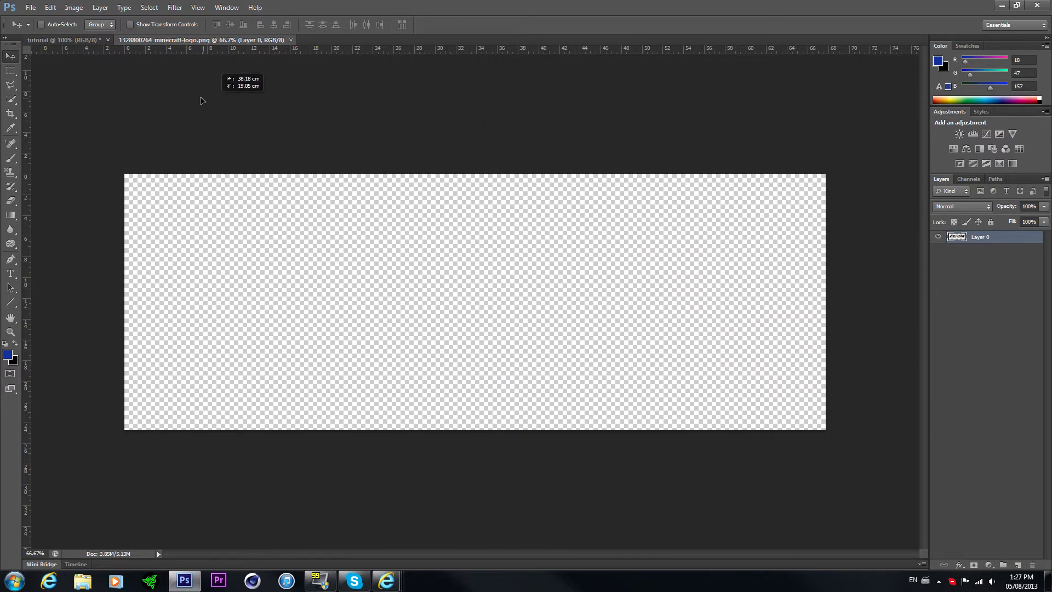
mouse_move(70, 44)
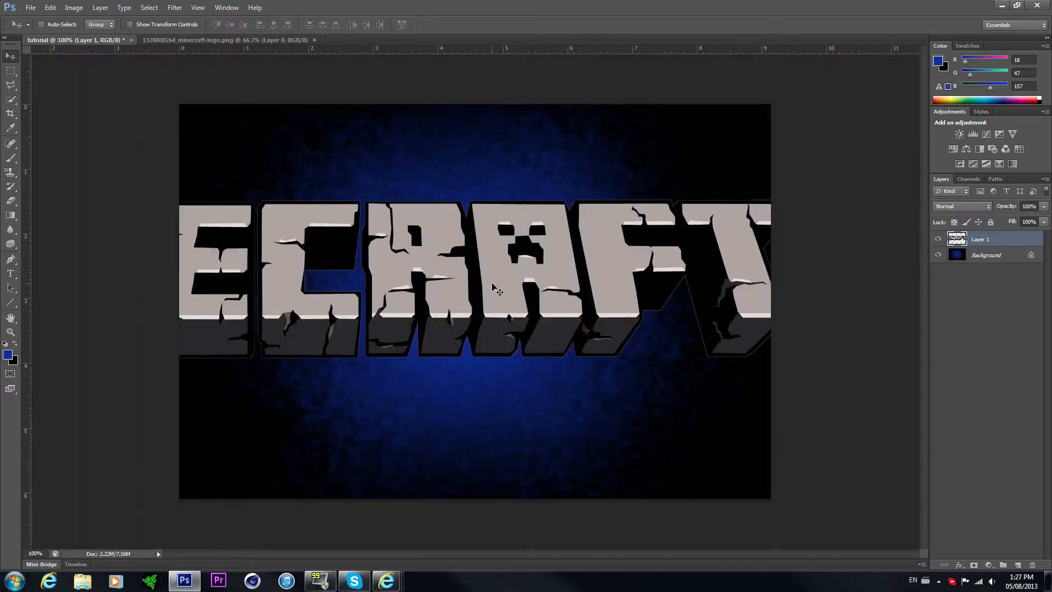
Scale the logo layer to about 50% and commit it across the top
key("ctrl+t")
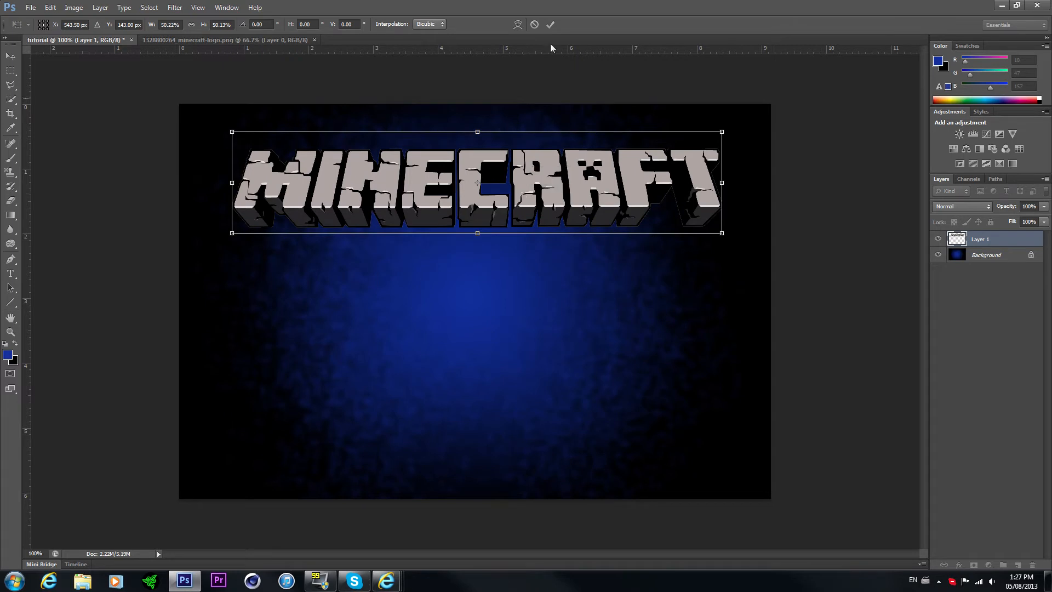
left_click(550, 25)
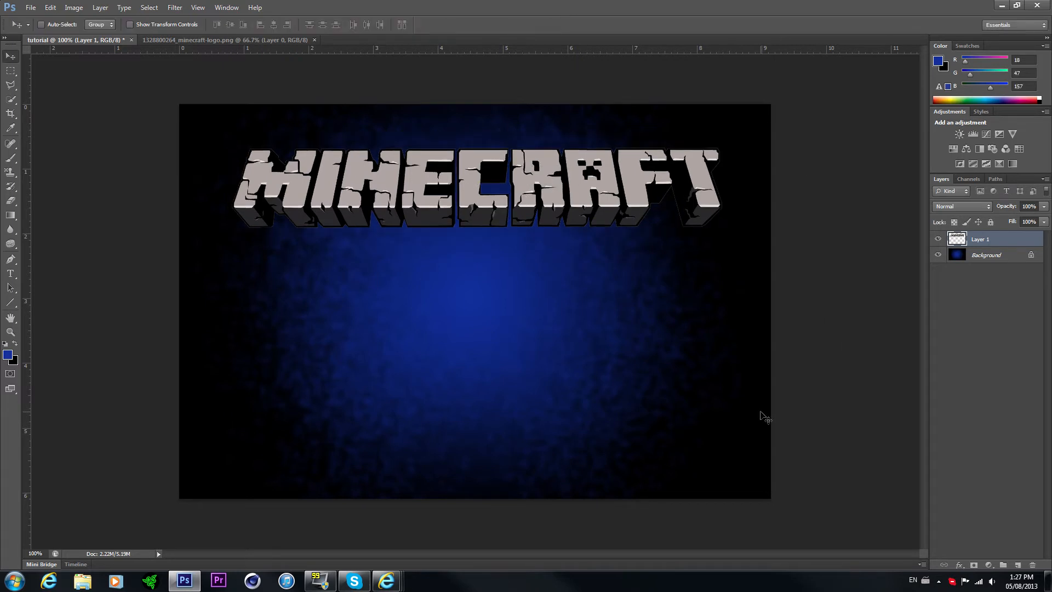
mouse_move(871, 374)
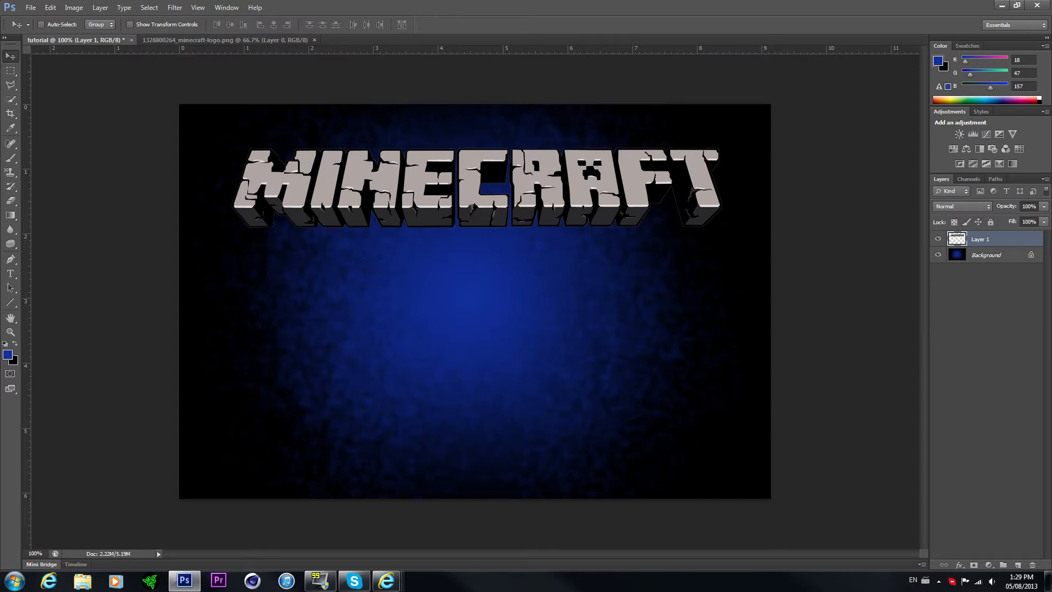
Switch to dafont.com and search for 'adventure' fonts
left_click(384, 580)
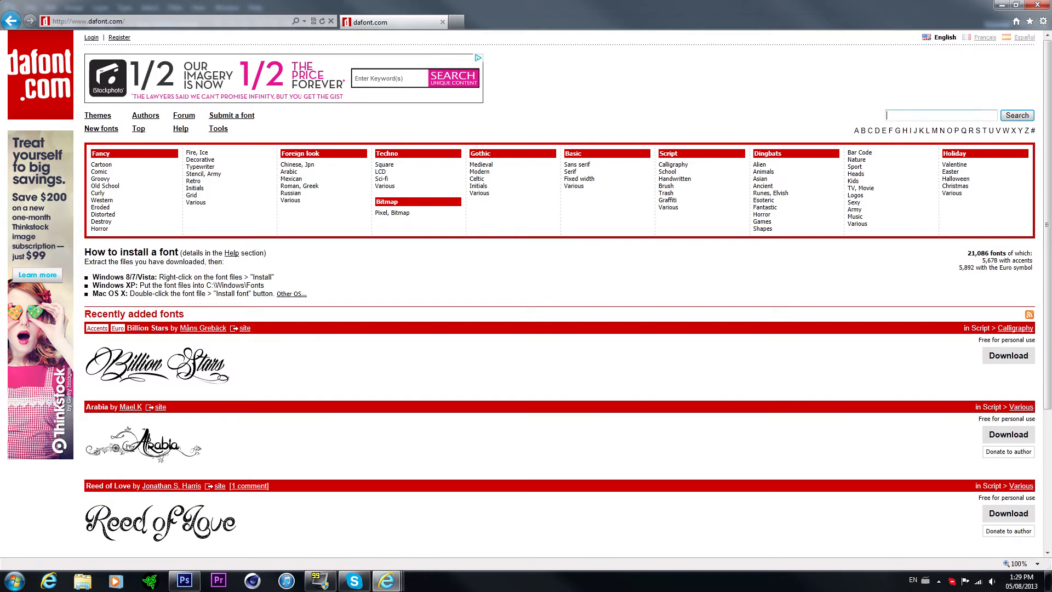
type("adventu")
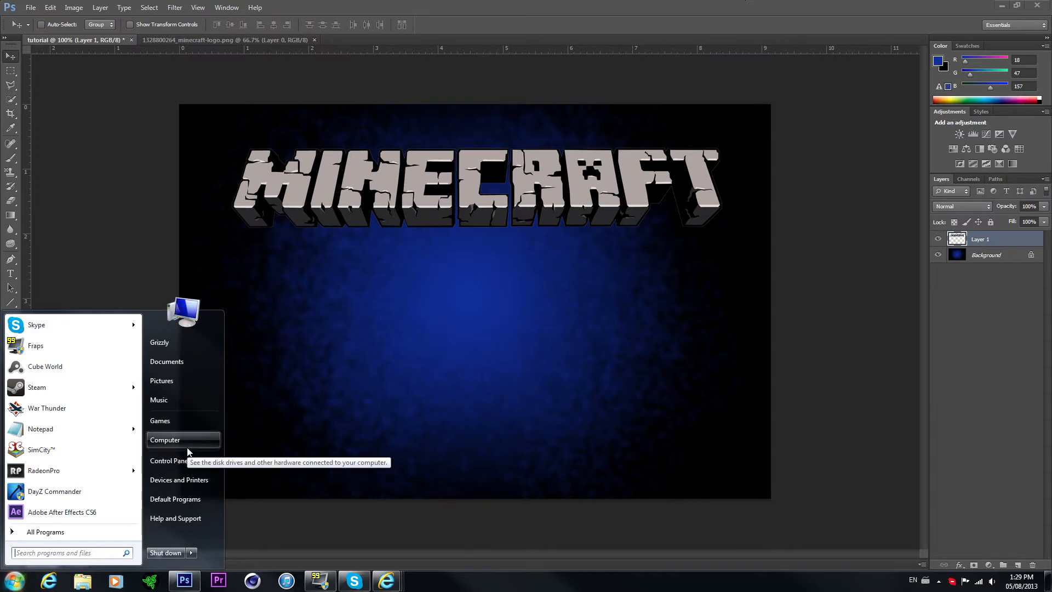
Install the Dark Future Italic TTF from dark_future.zip in Downloads
left_click(165, 439)
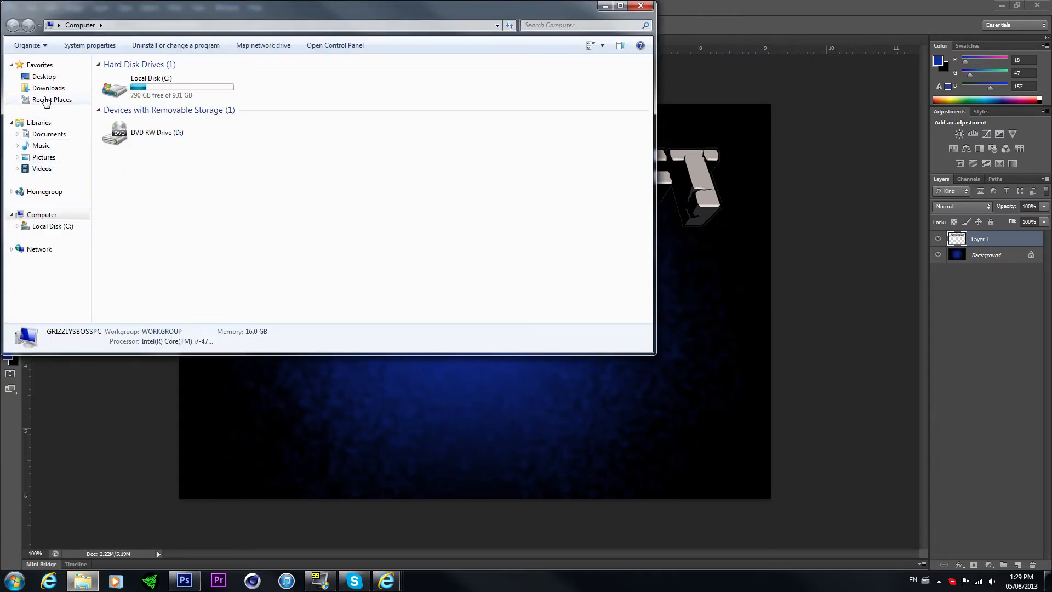
left_click(48, 87)
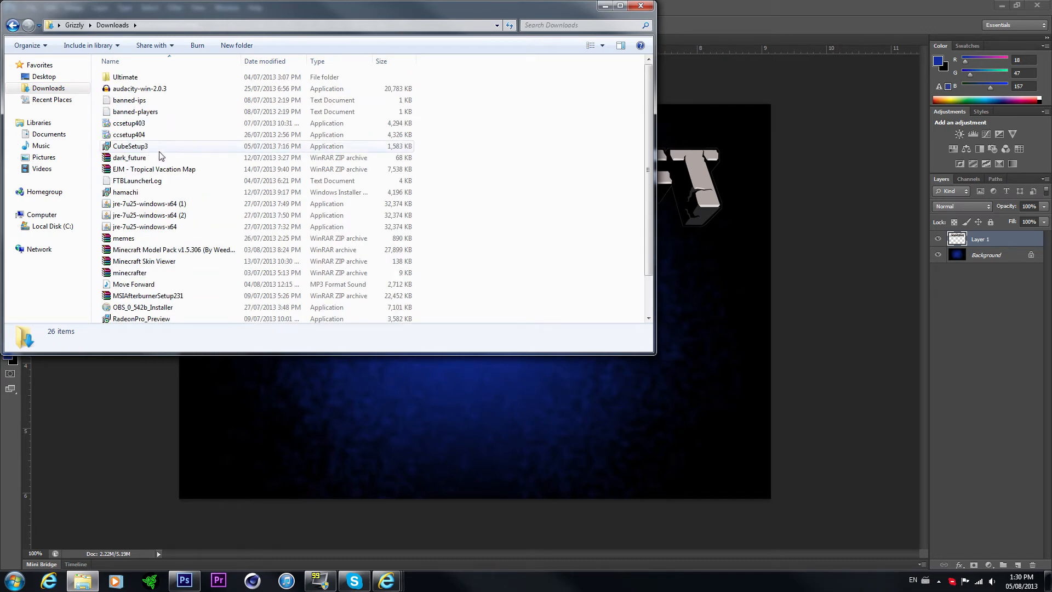
double_click(129, 158)
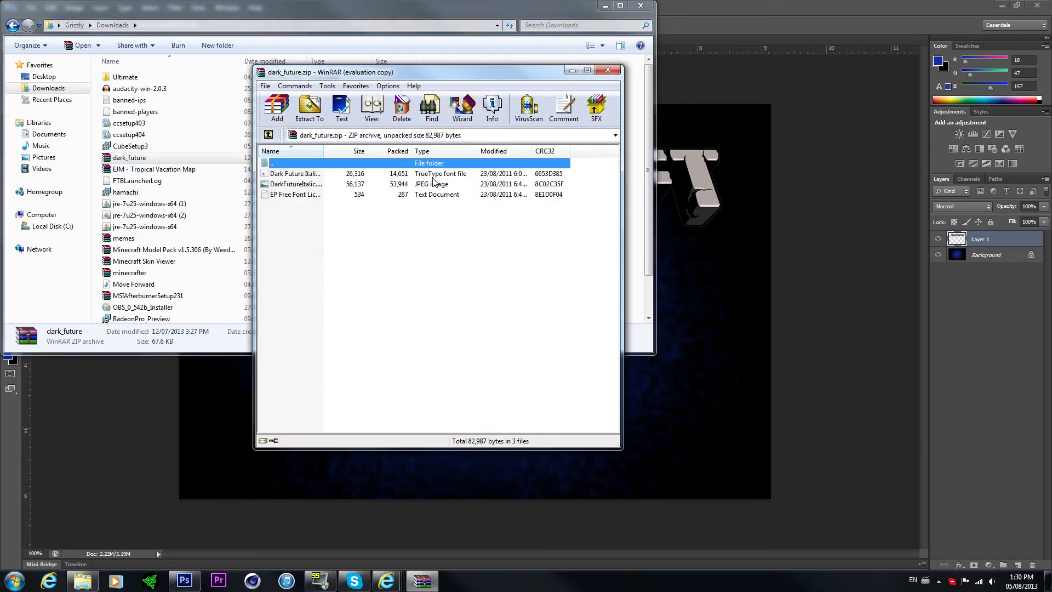
double_click(294, 173)
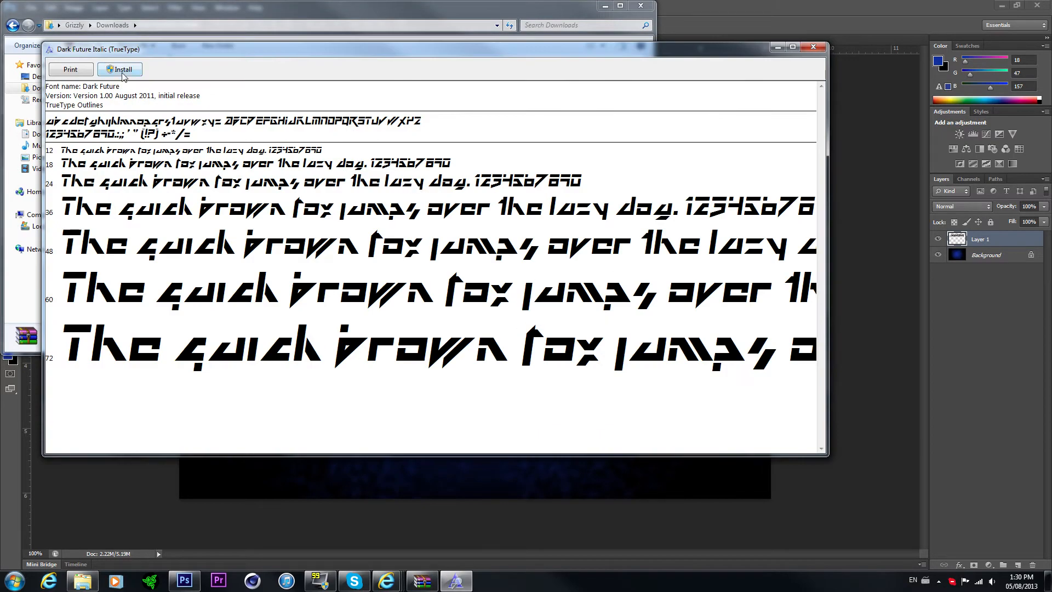
left_click(814, 47)
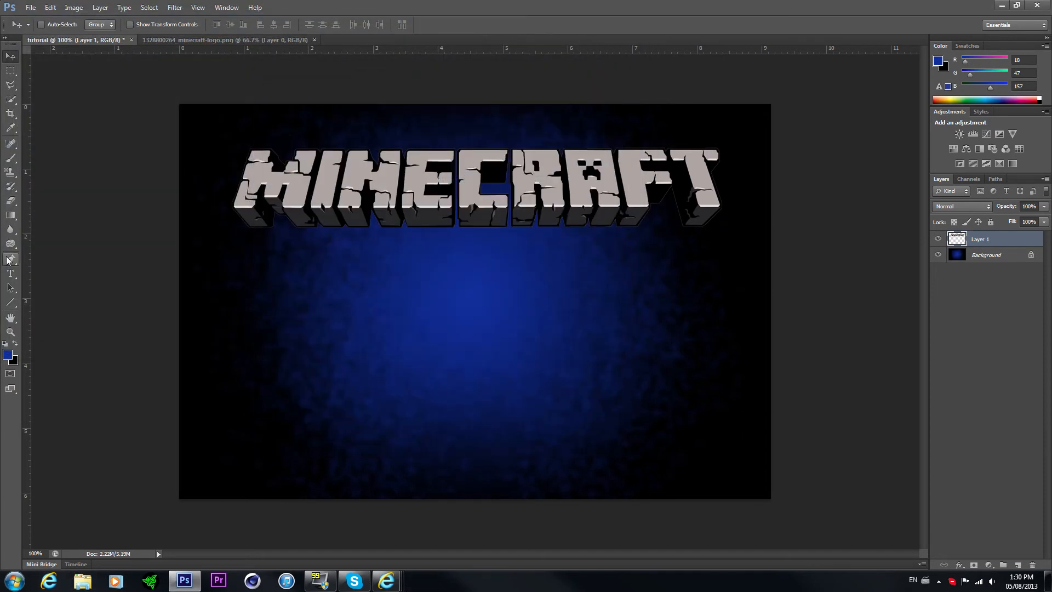
Add a white 'MINI GAME MONDAY' text layer below the logo and commit its size
left_click(11, 274)
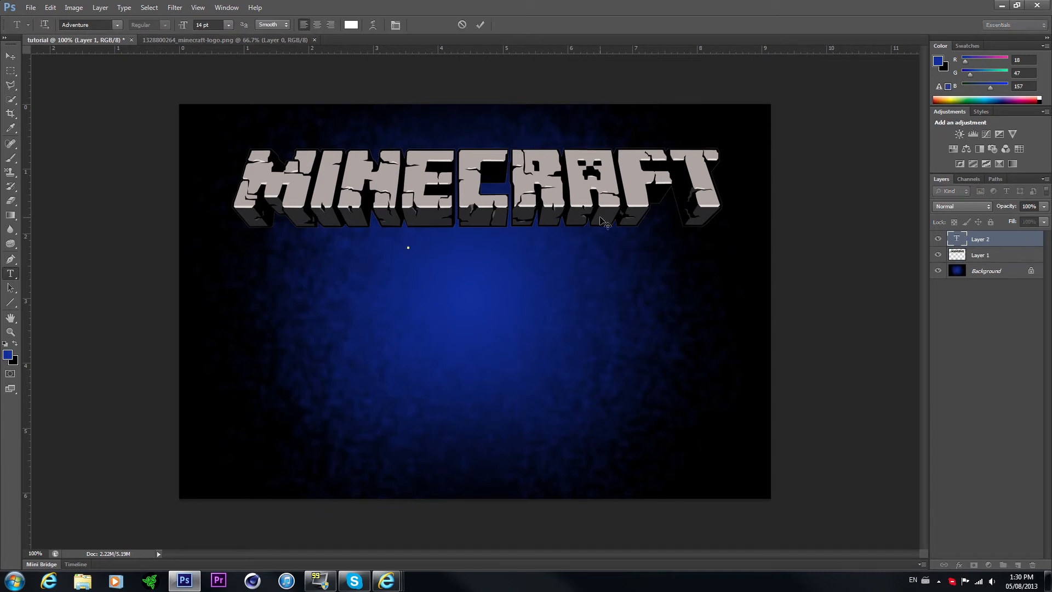
type("MI")
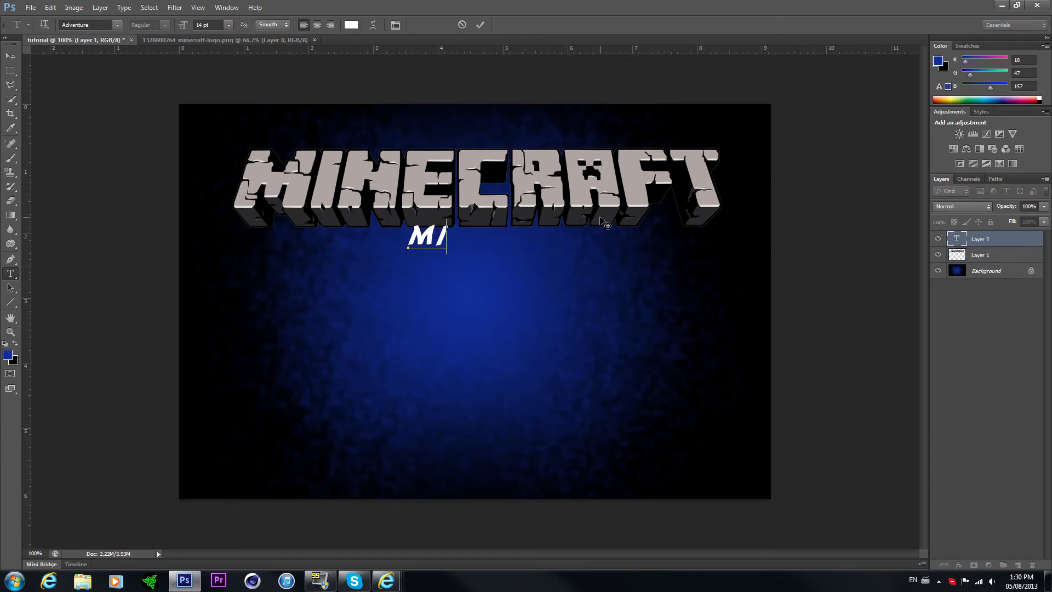
type("NI")
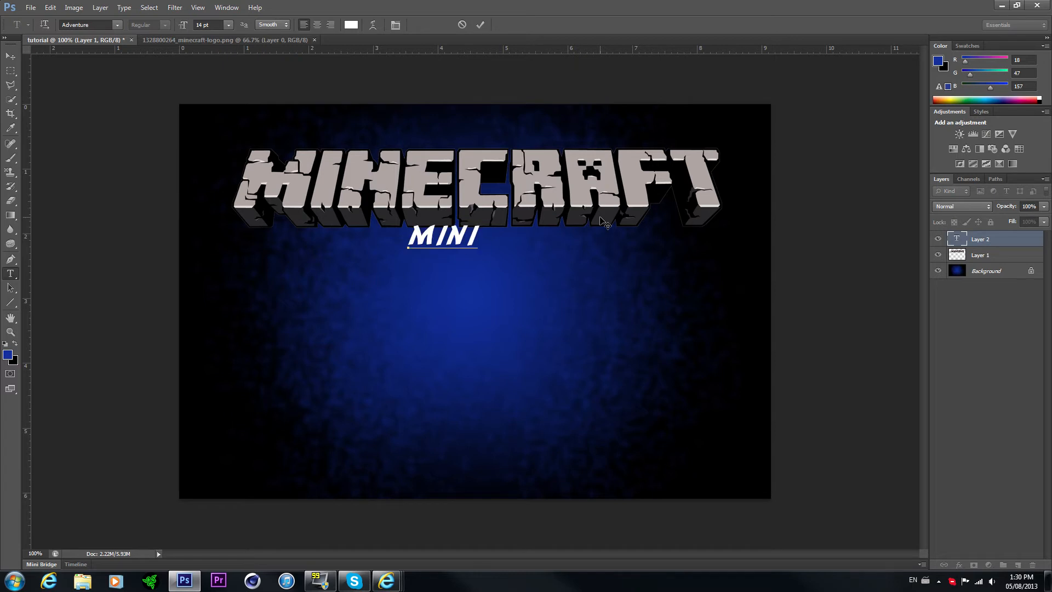
type("GAME MONDAY")
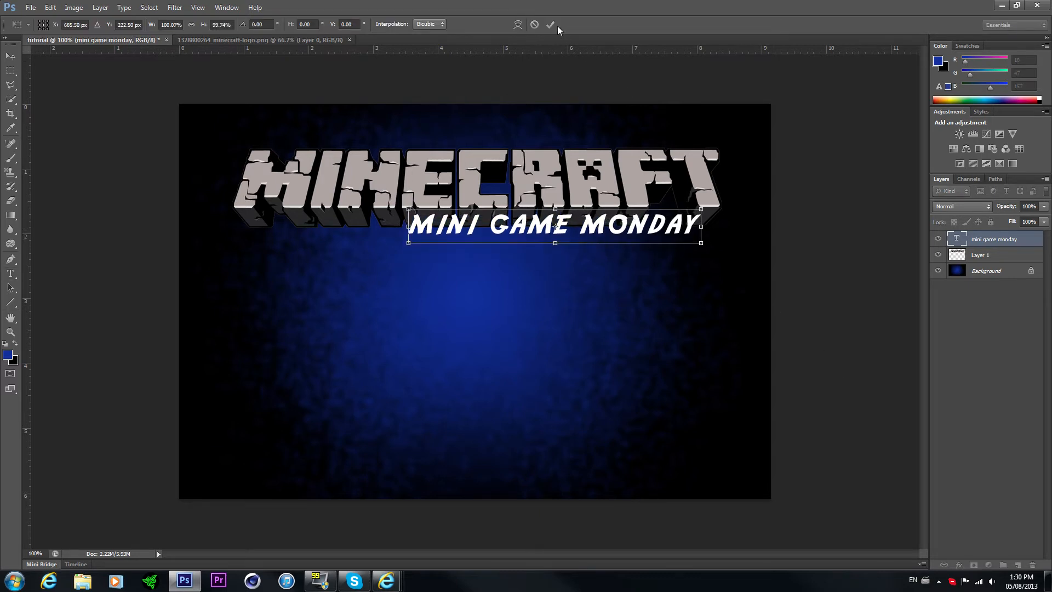
left_click(550, 25)
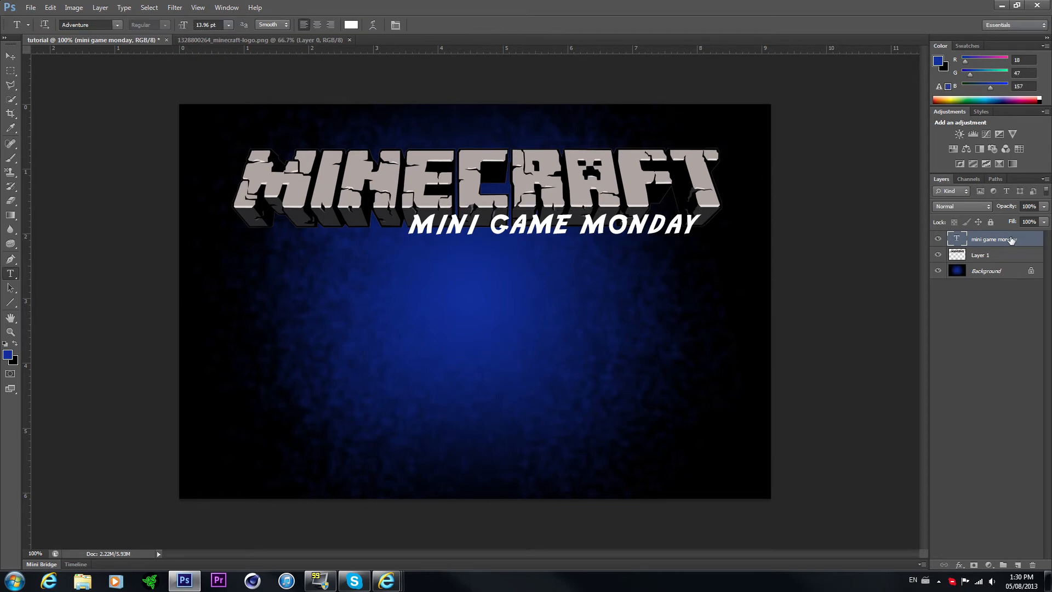
Give the text layer a Gradient Overlay using the Orange, Yellow, Orange preset
double_click(993, 239)
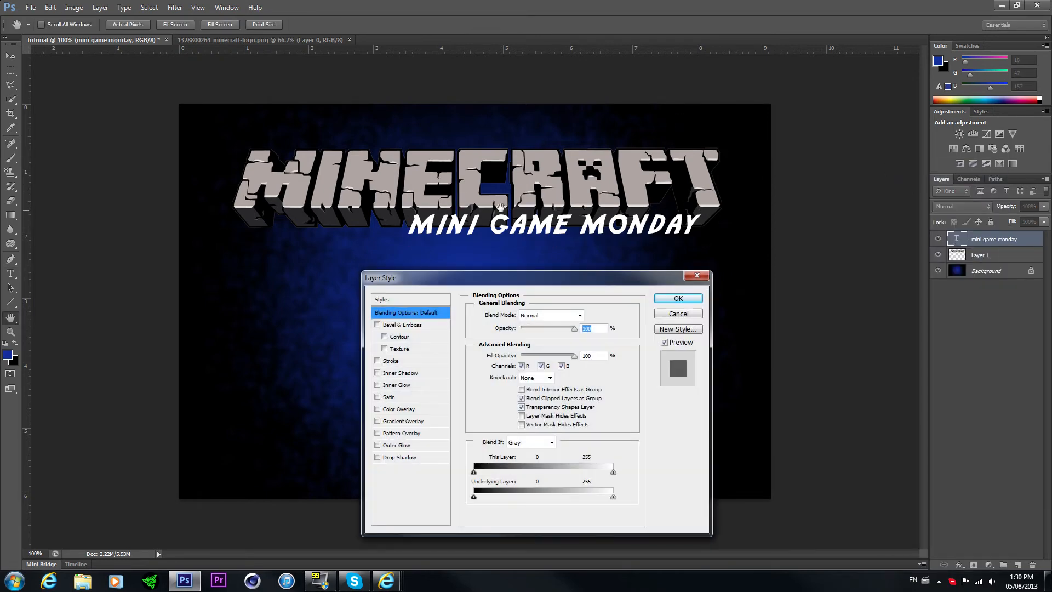
left_click(402, 421)
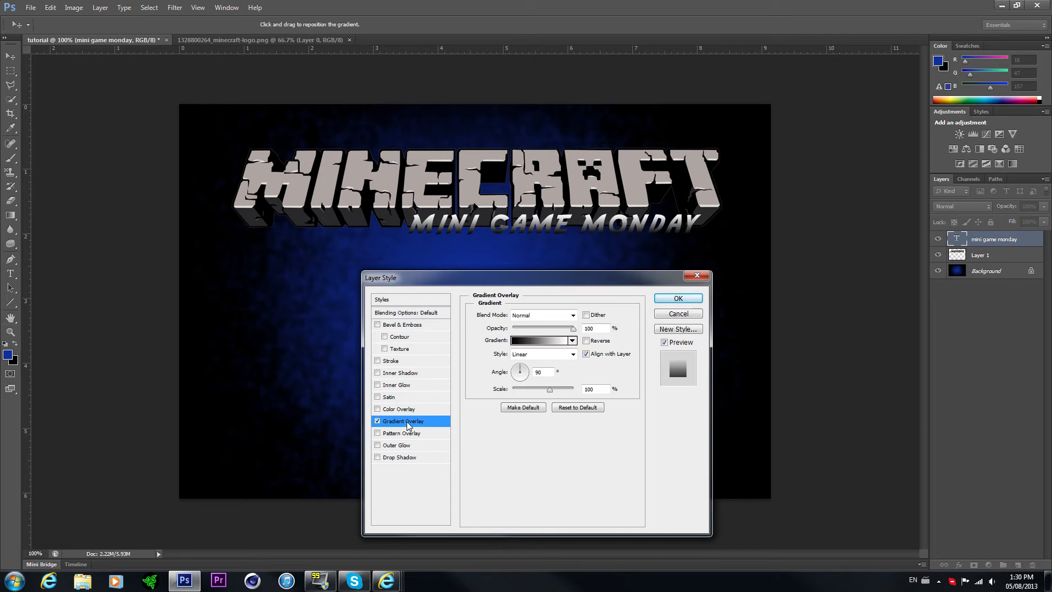
left_click(540, 340)
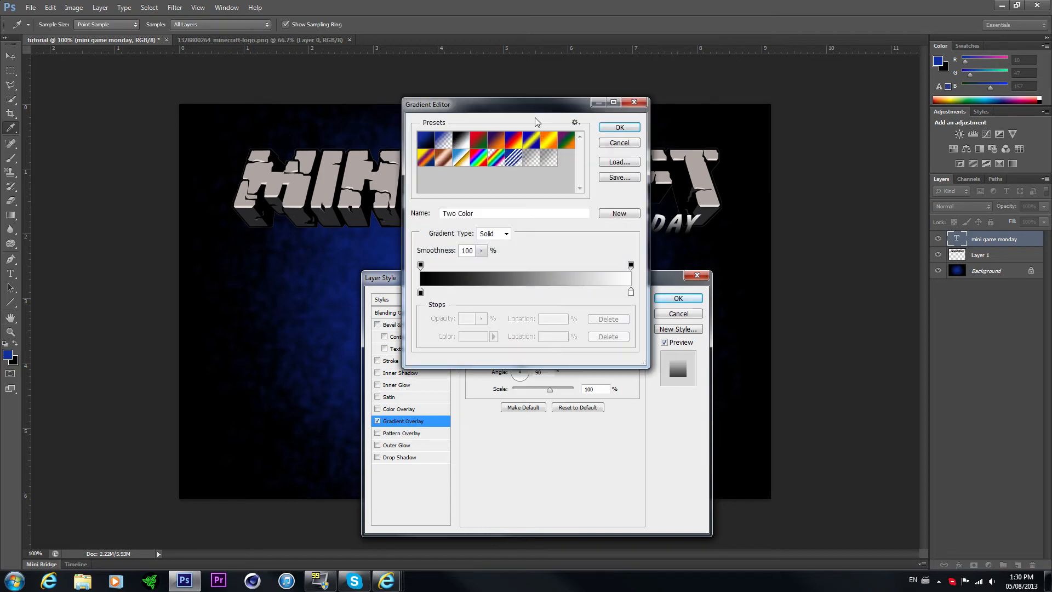
mouse_move(544, 141)
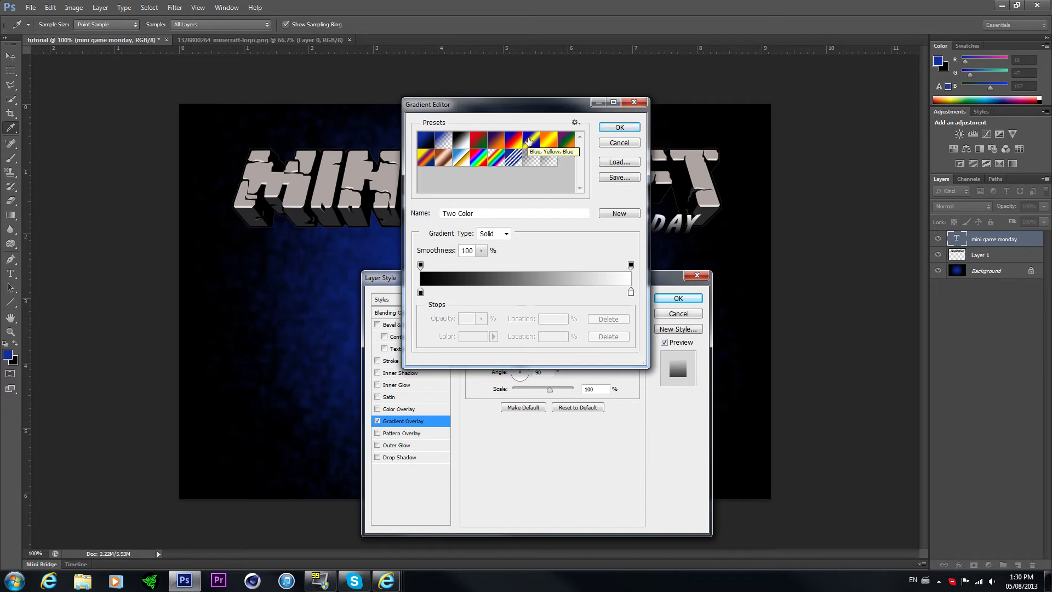
left_click(534, 139)
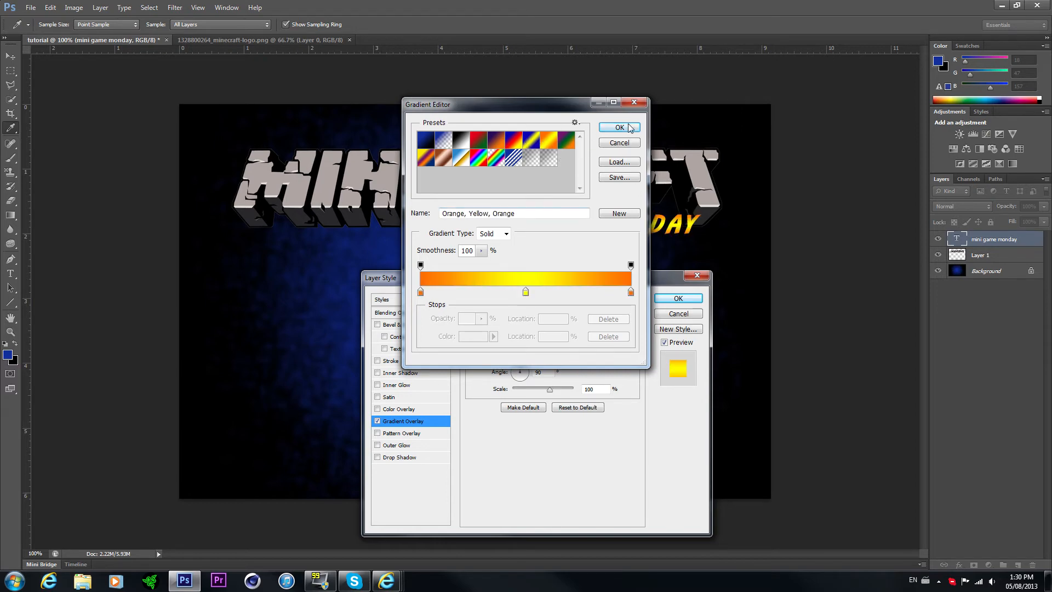
left_click(617, 127)
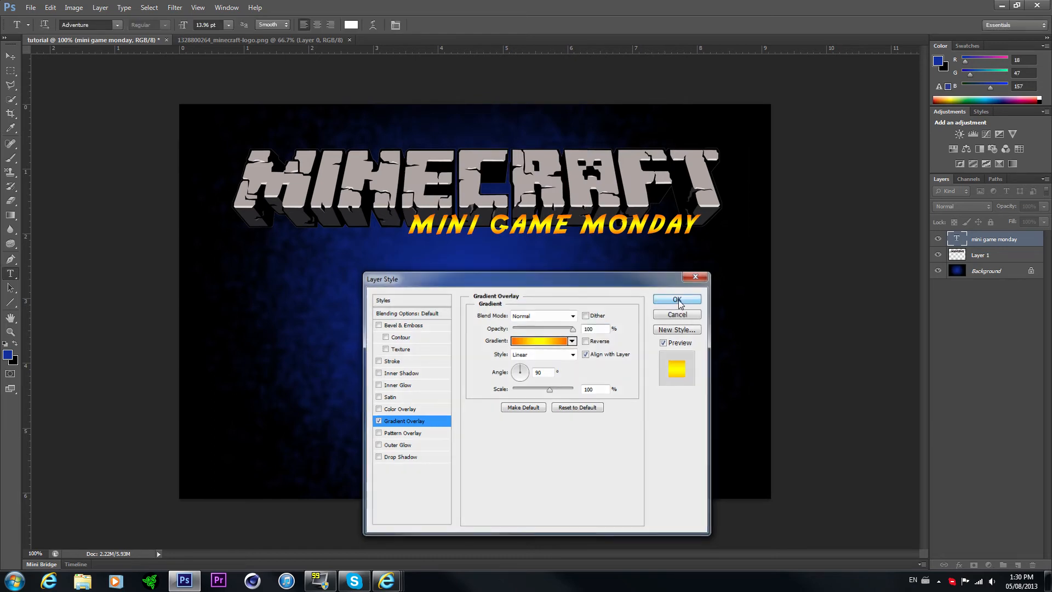
left_click(676, 299)
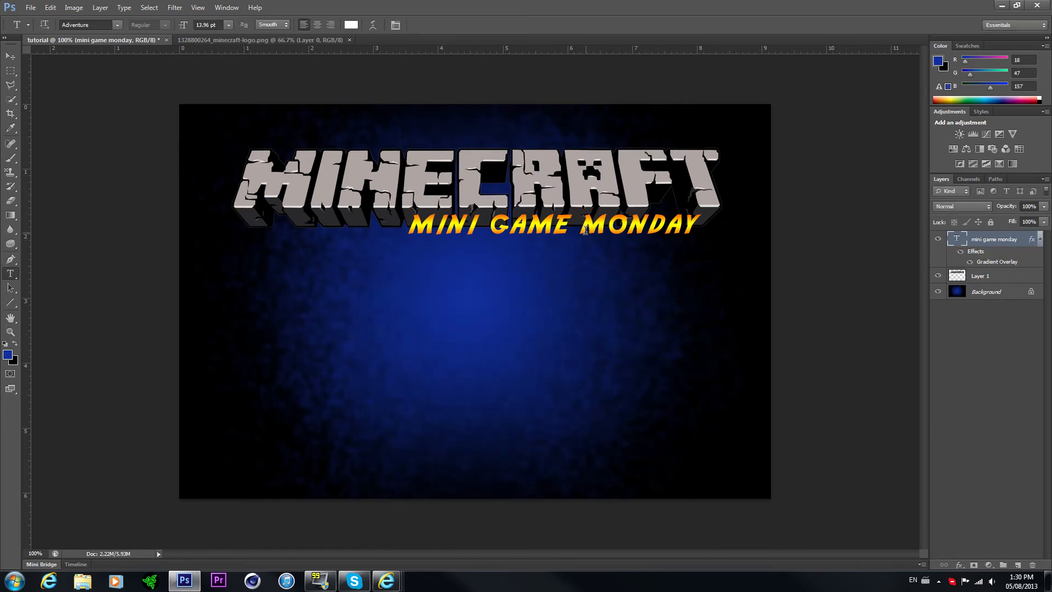
Enlarge the gradient text to stretch beneath the Minecraft logo
key("ctrl+t")
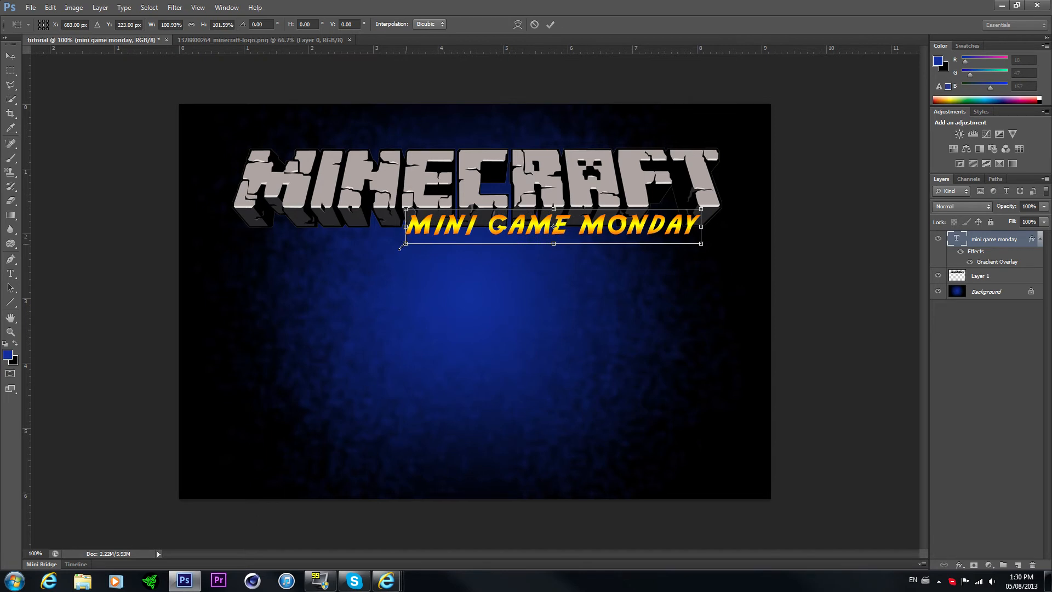
left_click(550, 25)
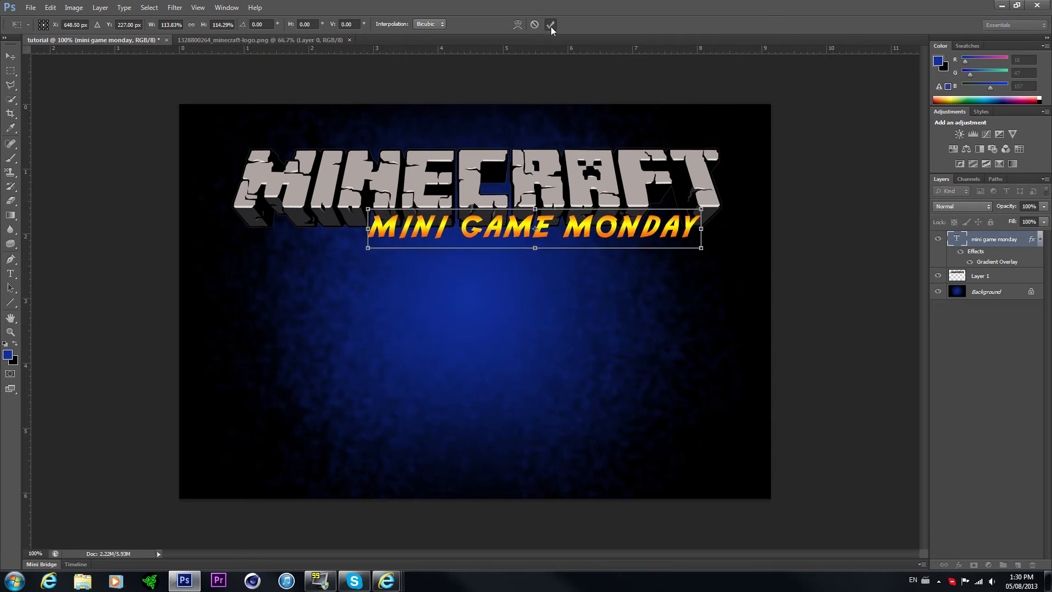
left_click(550, 25)
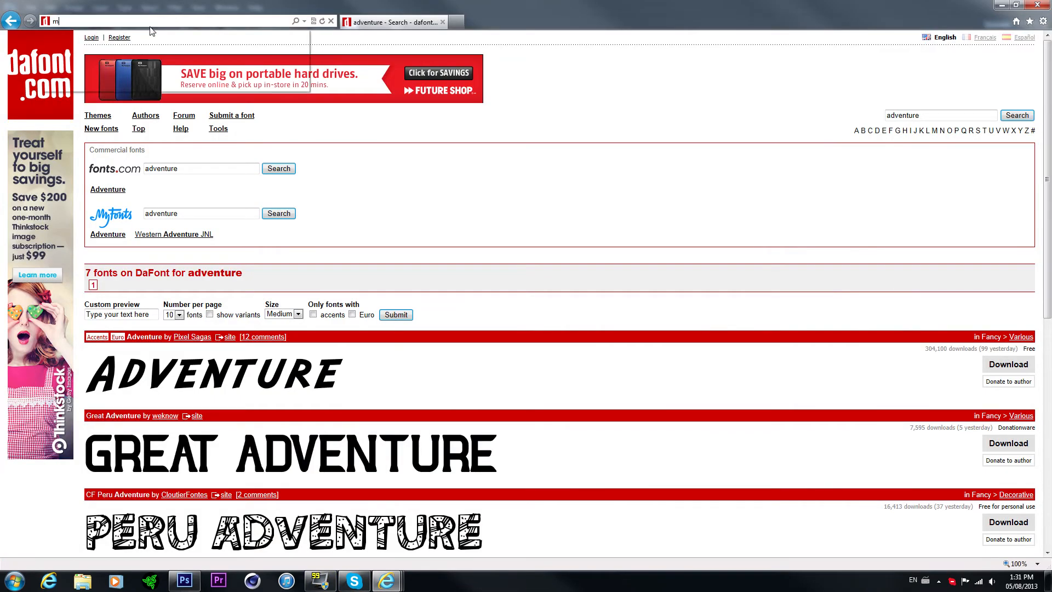
Enter 'minecraft' in the address bar to head toward a skin site
type("minecraft.novaskin.me/")
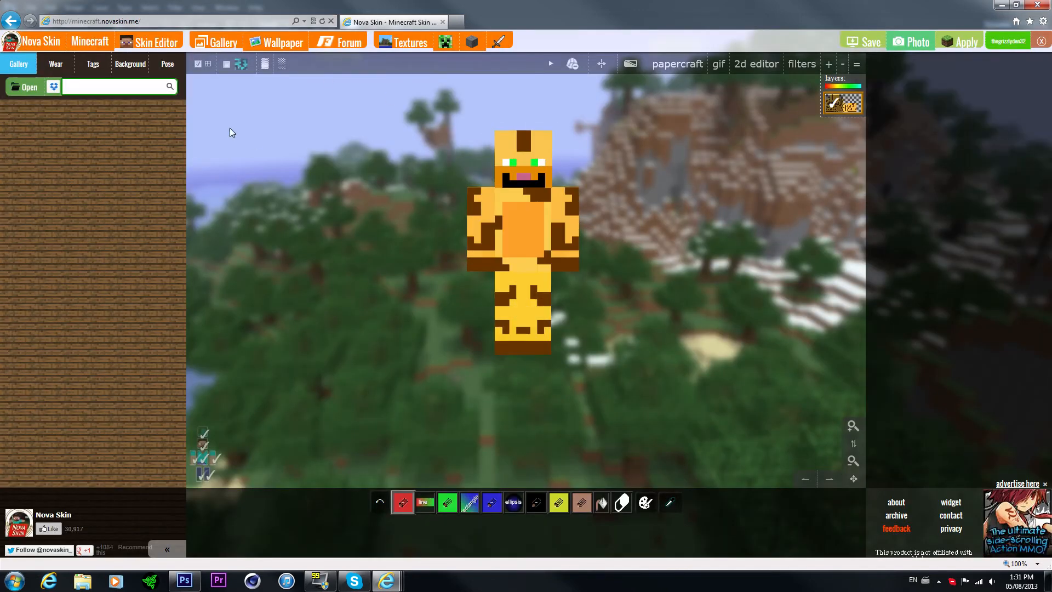
Search the gallery for Grizzly_HD, load that skin and bring up its Pose controls
type("G")
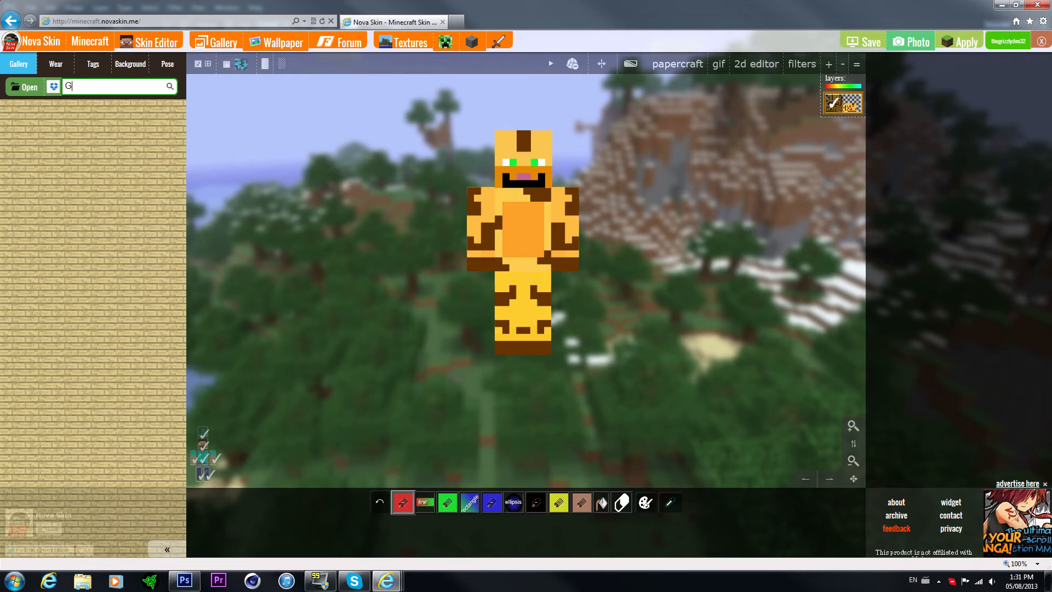
type("rizzly_HD")
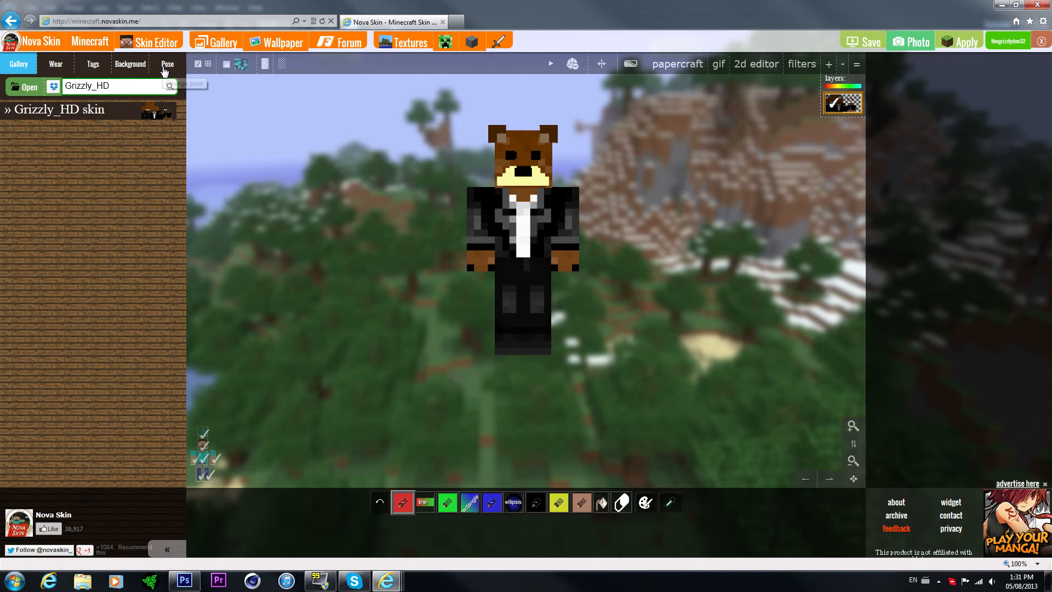
left_click(167, 63)
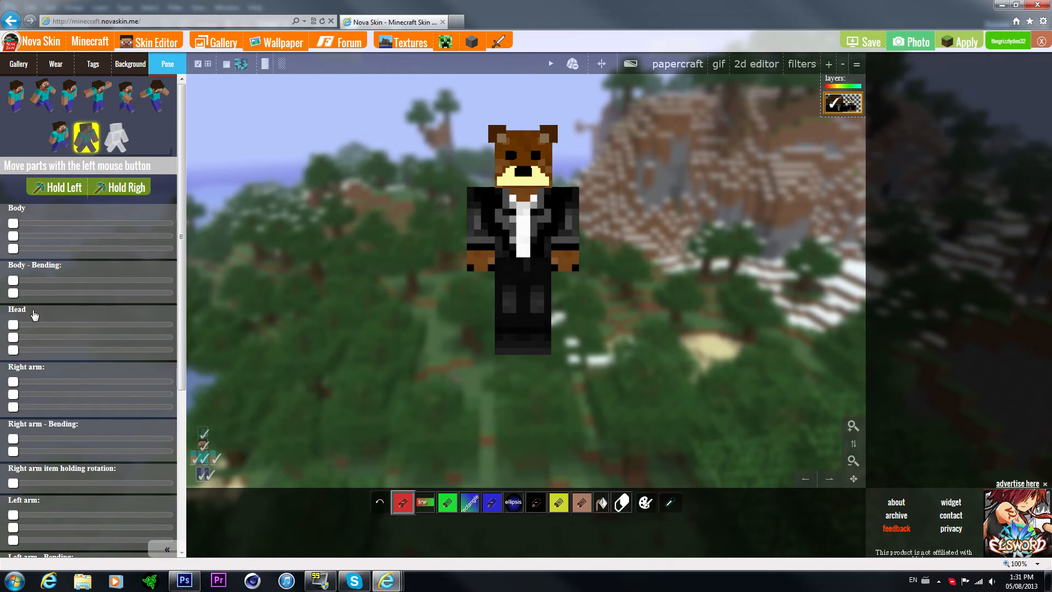
Apply a tilted-head pose, pick a sword from the item list and angle the arms
left_click(85, 135)
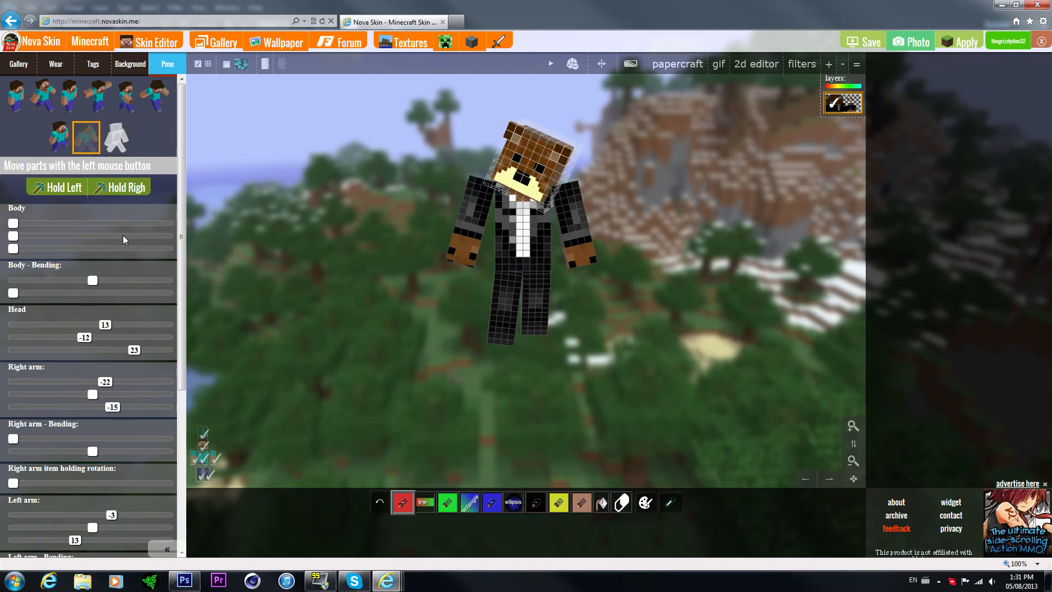
left_click(85, 136)
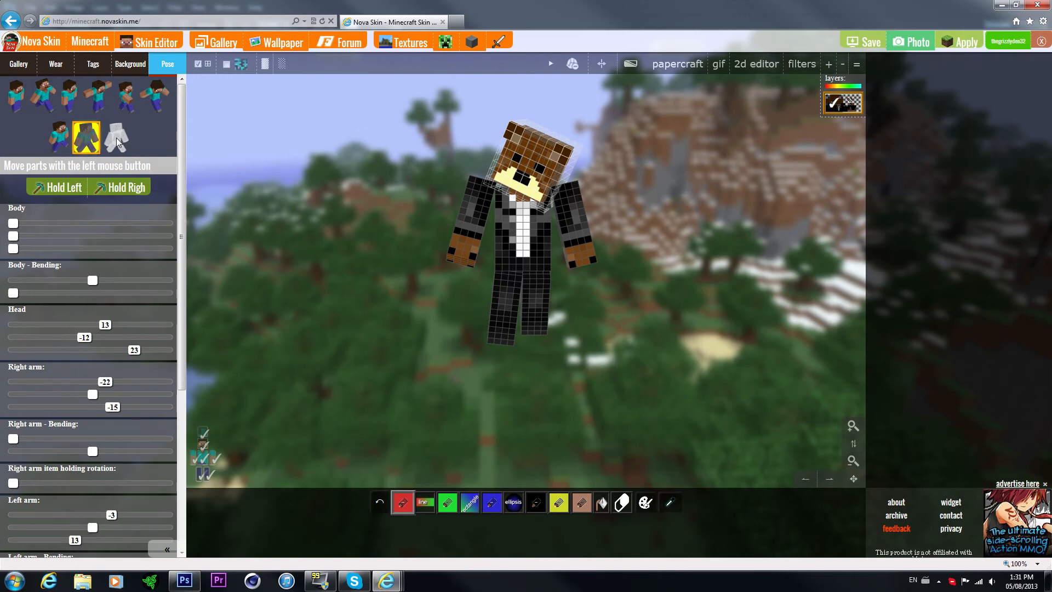
left_click(86, 138)
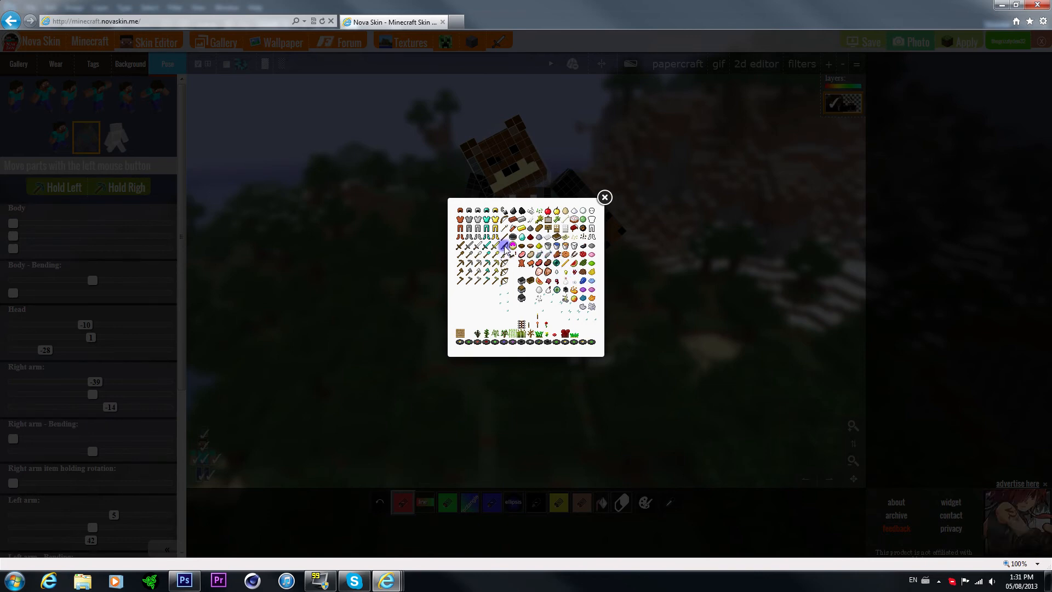
left_click(603, 197)
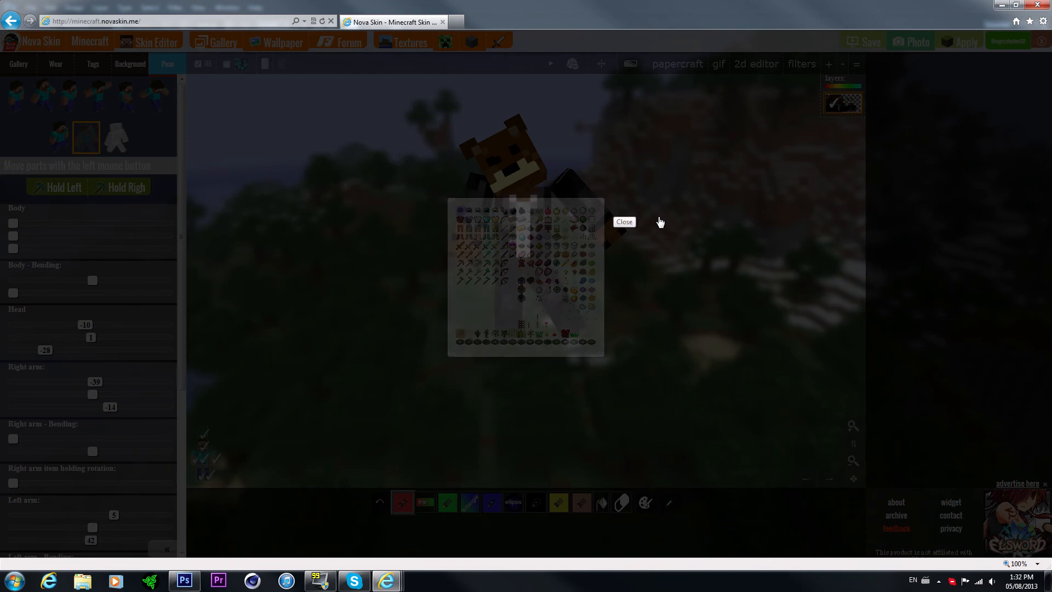
left_click(622, 221)
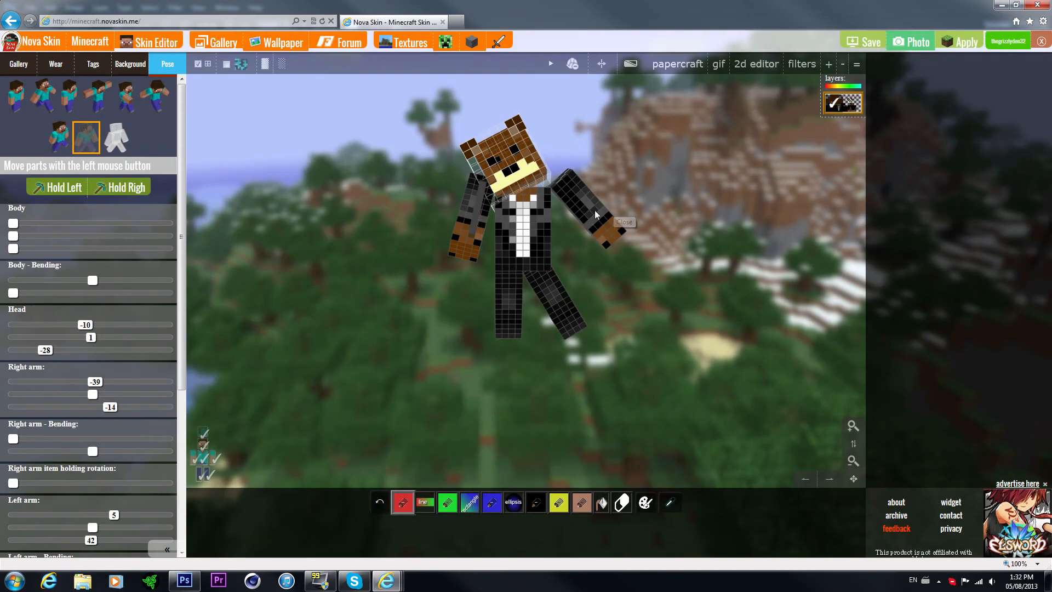
left_click_drag(594, 213, 681, 202)
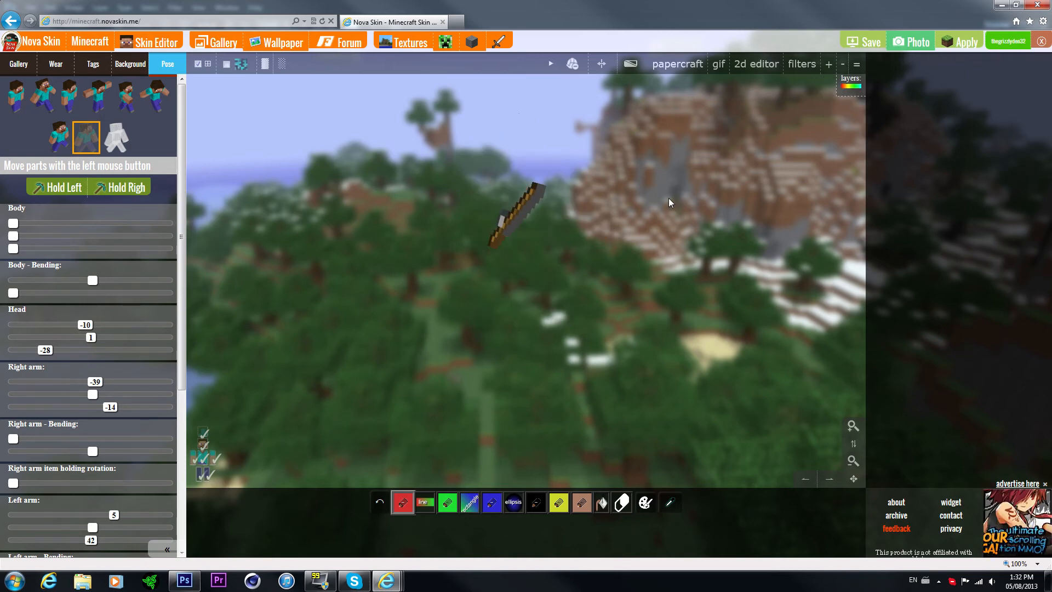
mouse_move(856, 247)
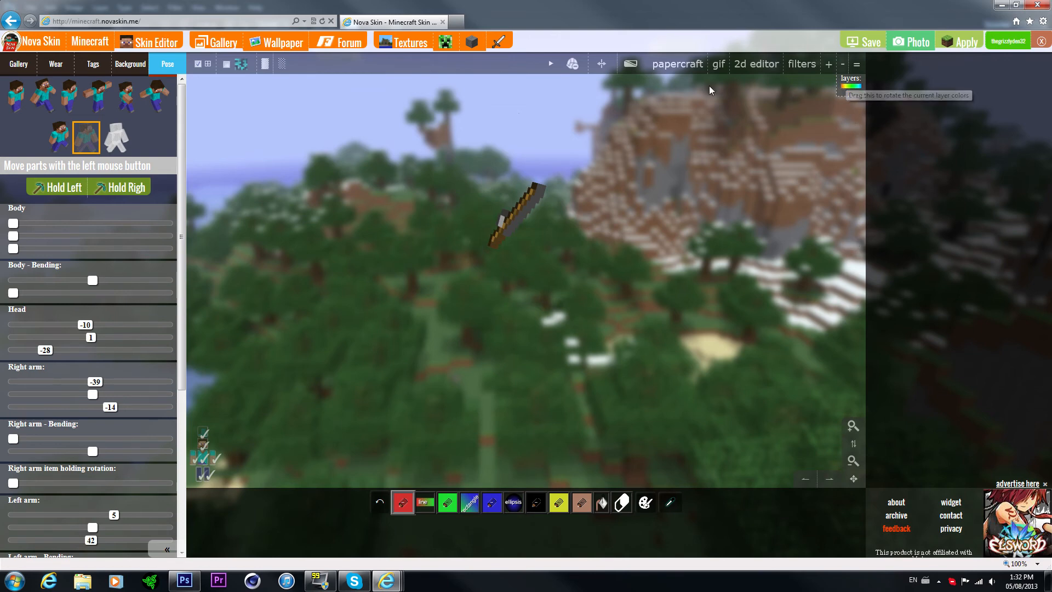
left_click(18, 64)
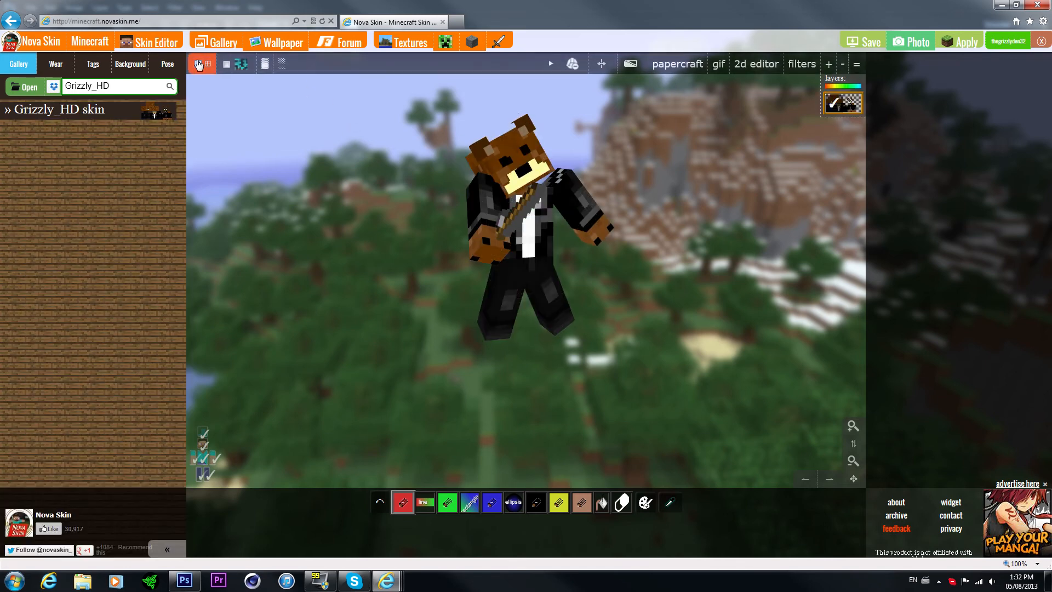
Set the held item to a diamond sword and check it in the save preview
left_click(166, 64)
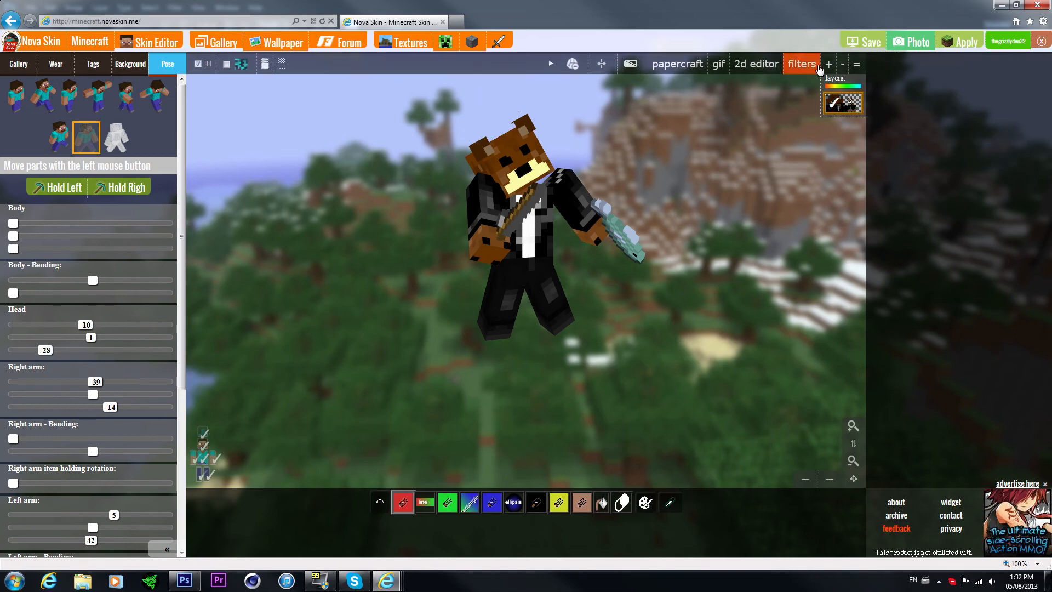
mouse_move(870, 42)
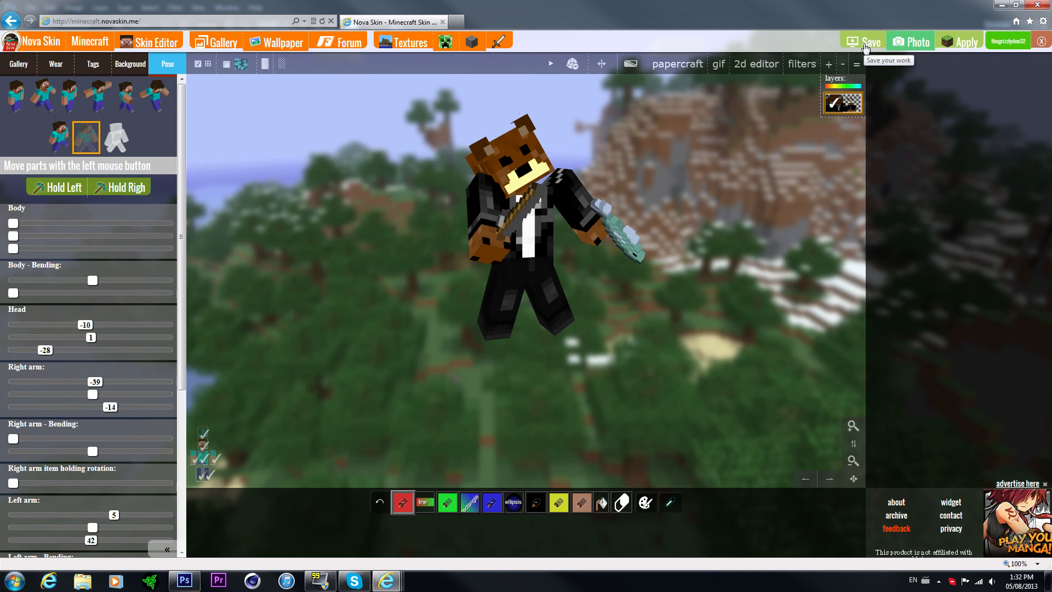
left_click(866, 41)
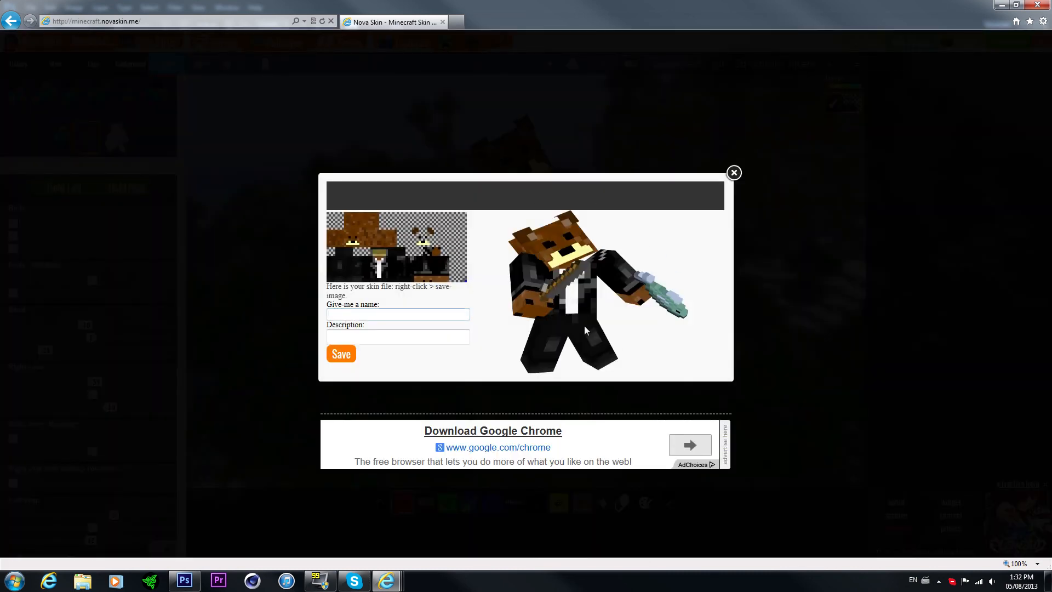
right_click(569, 271)
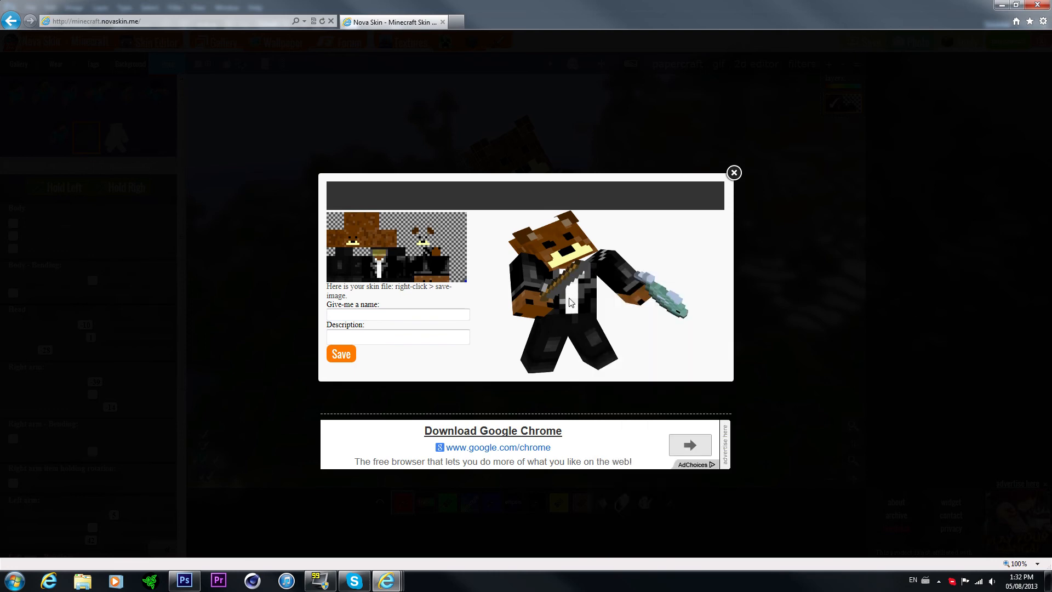
left_click(733, 172)
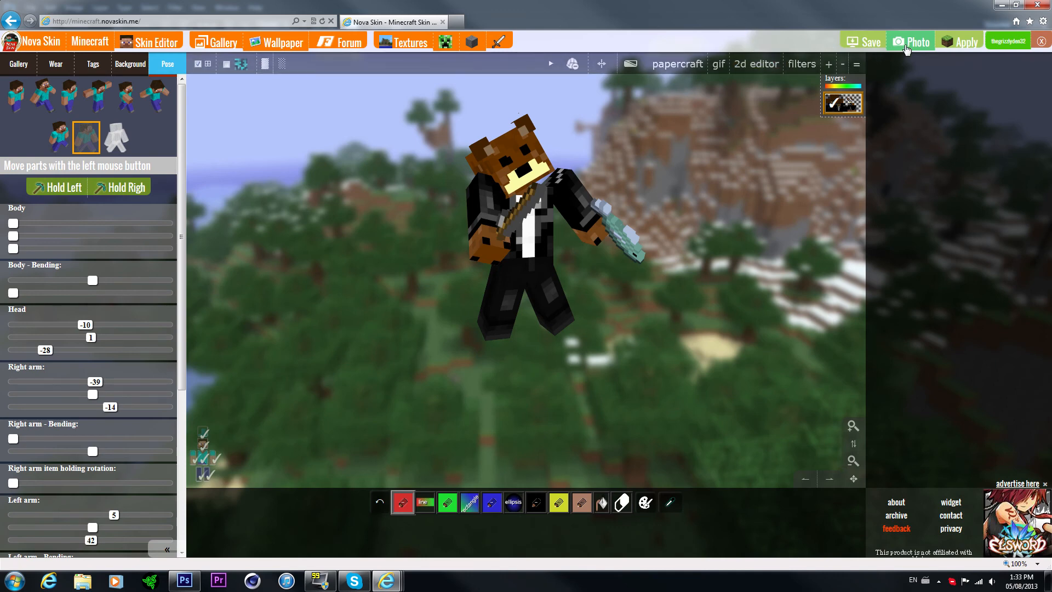
Save the Photo of the posed bear to the Desktop as tutorial.png and return to Photoshop
left_click(916, 41)
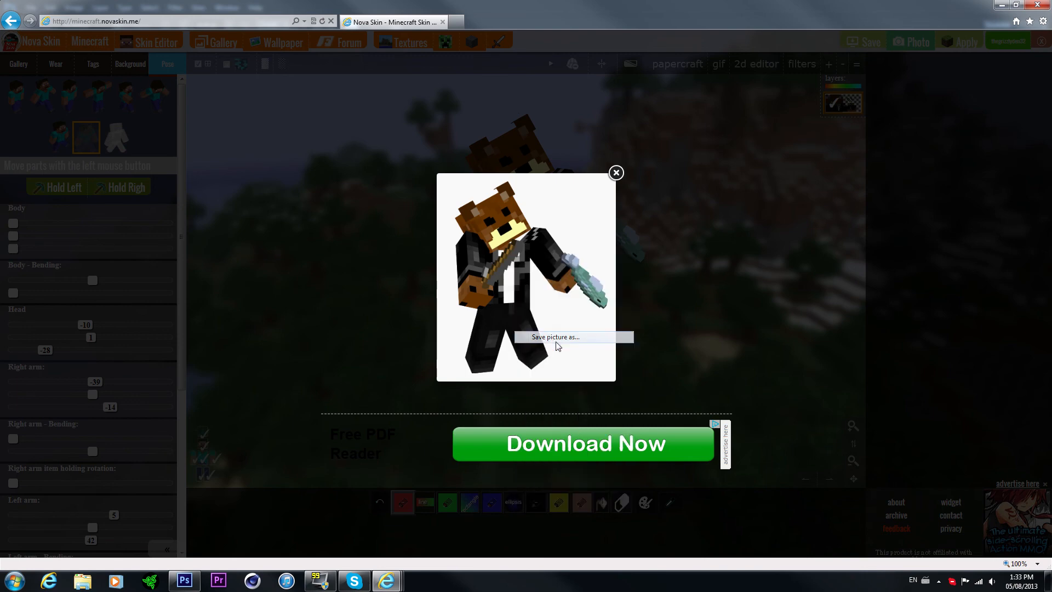
left_click(554, 336)
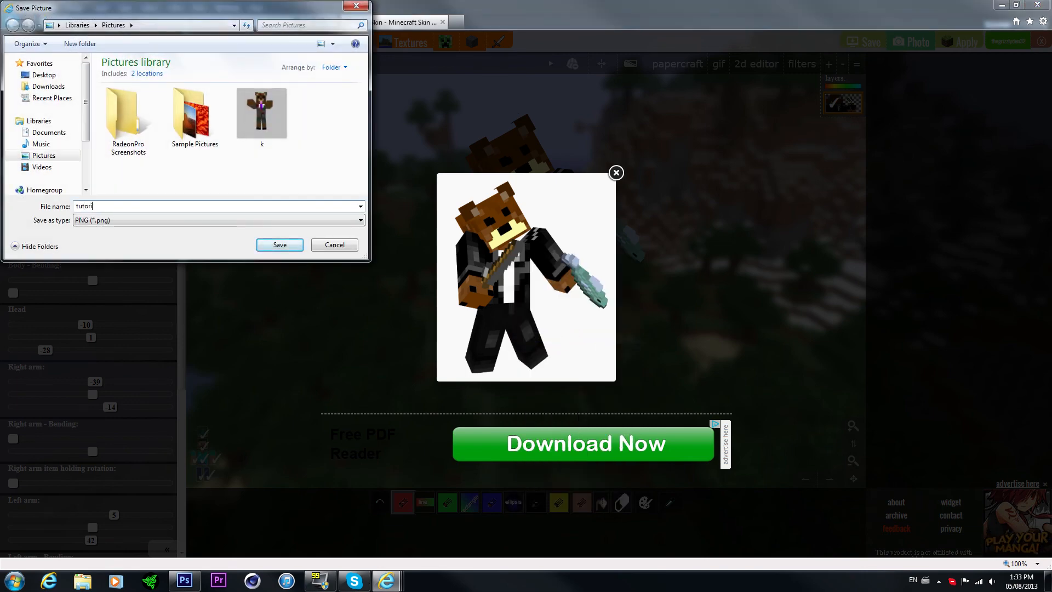
left_click(43, 74)
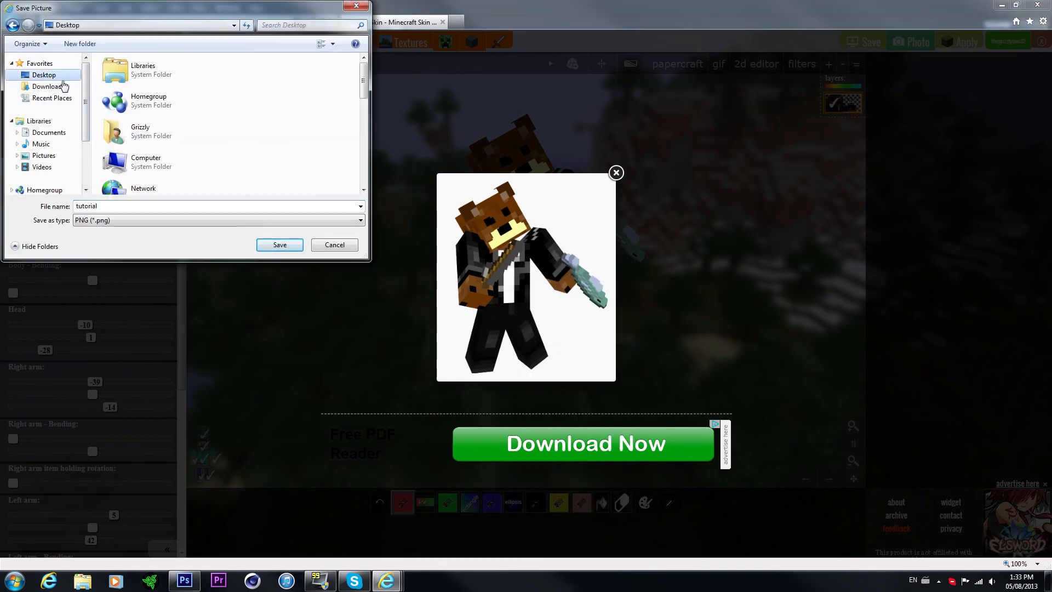
left_click(334, 244)
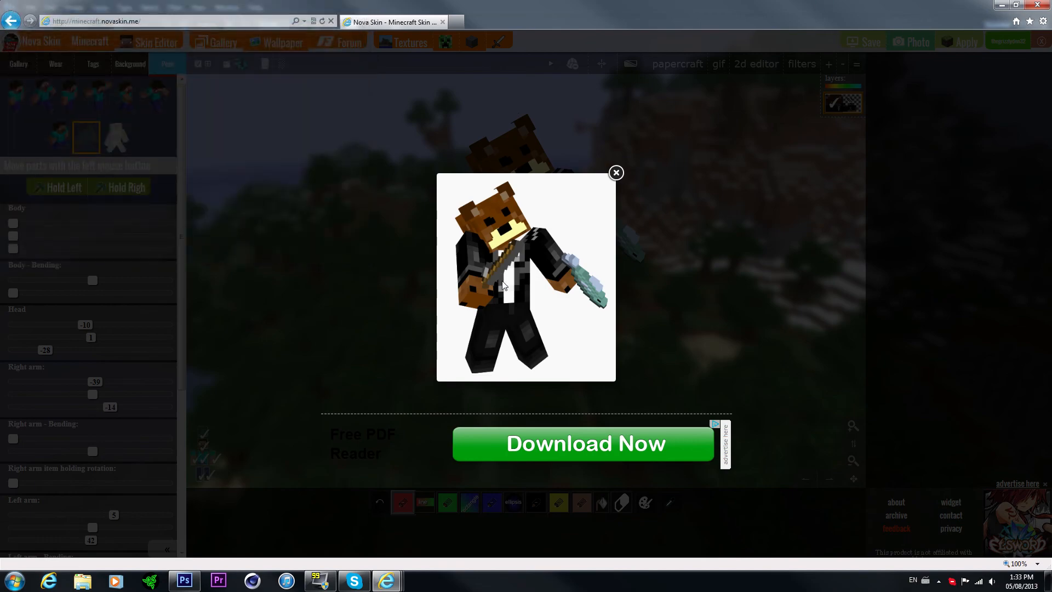
left_click(185, 581)
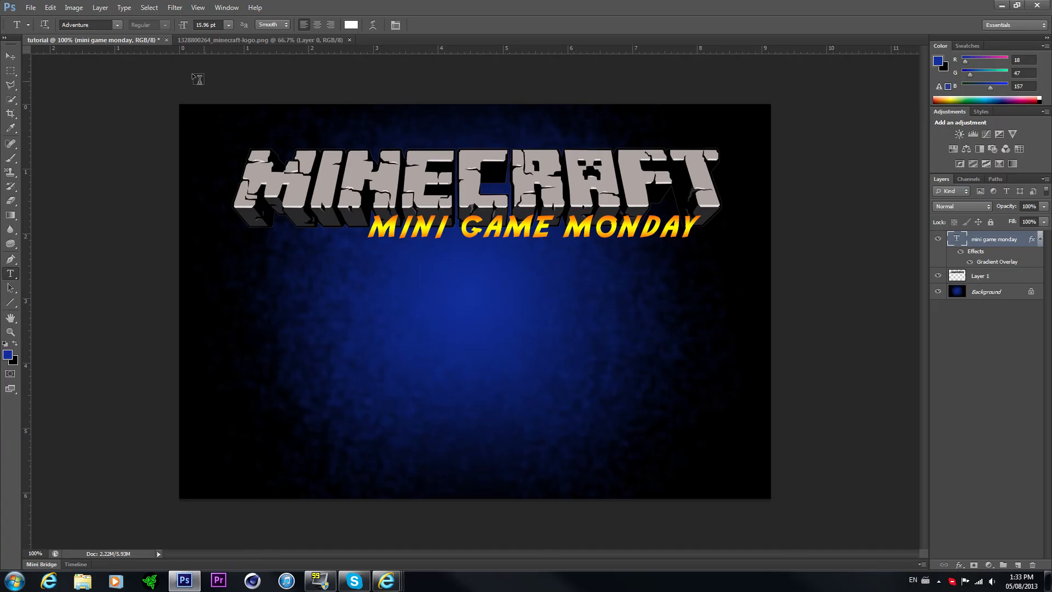
Open tutorial.png and move its layer into the thumbnail at the lower left
left_click(30, 8)
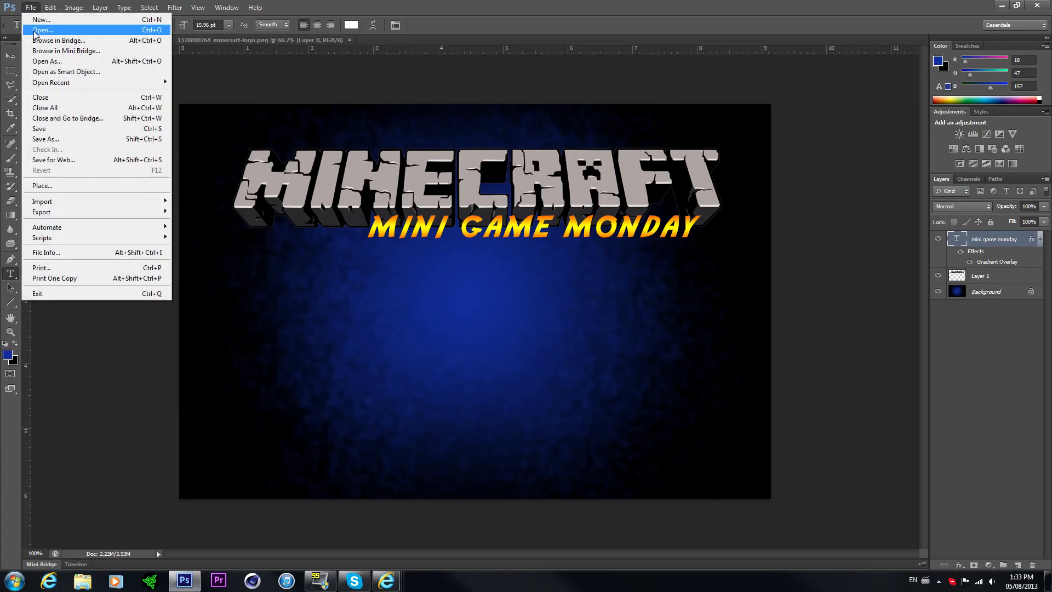
left_click(43, 30)
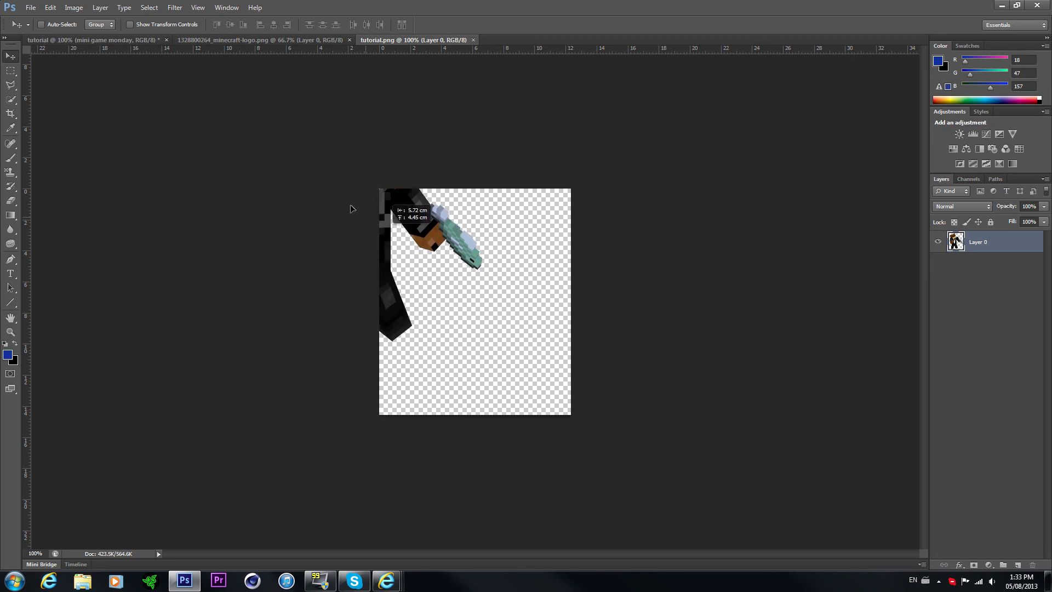
left_click(94, 39)
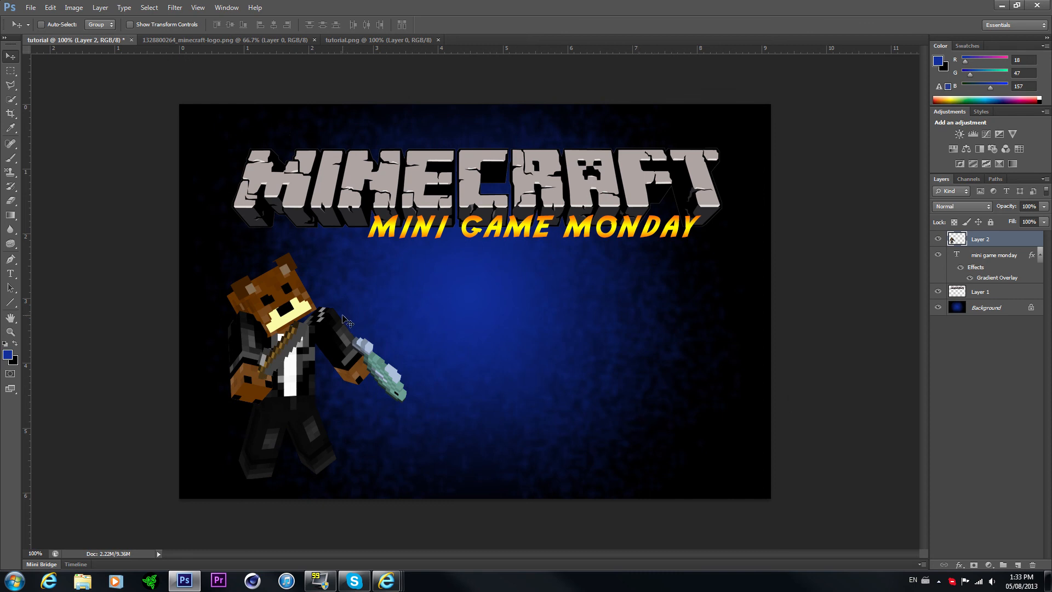
mouse_move(367, 319)
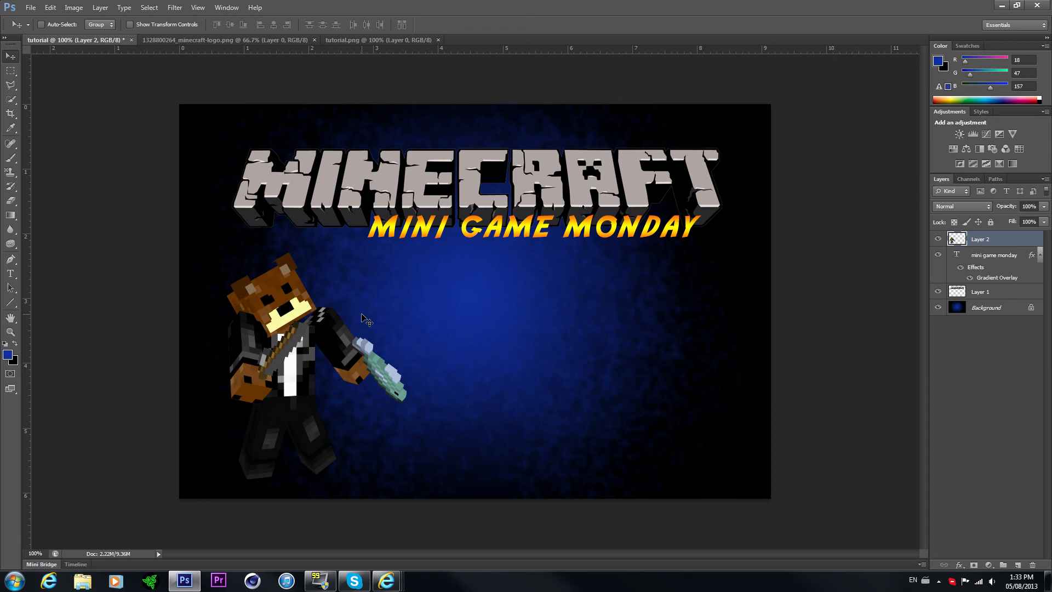
mouse_move(360, 318)
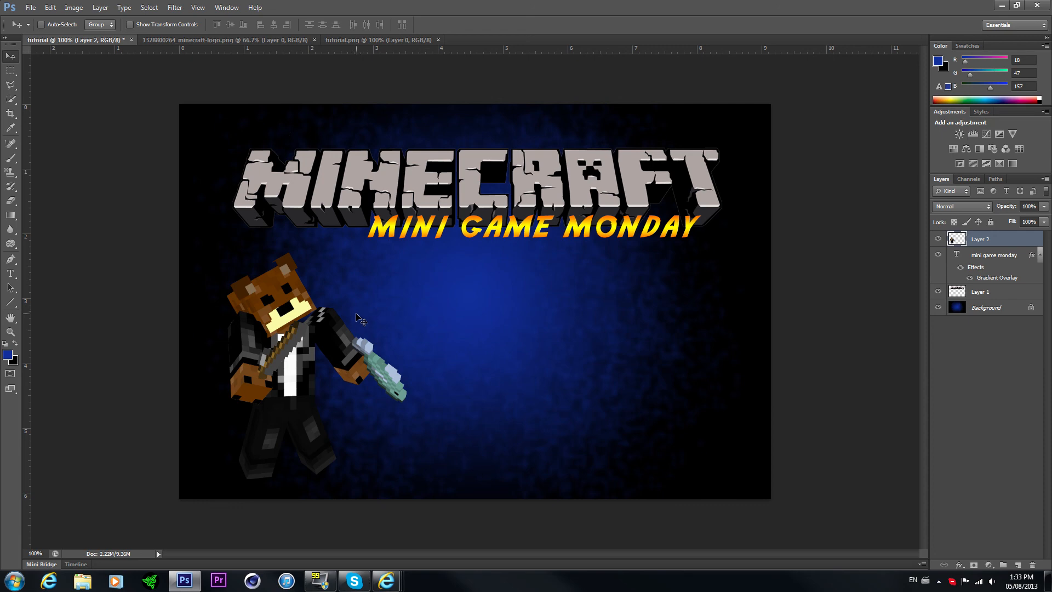
Bring up the File menu over the finished thumbnail
left_click(29, 8)
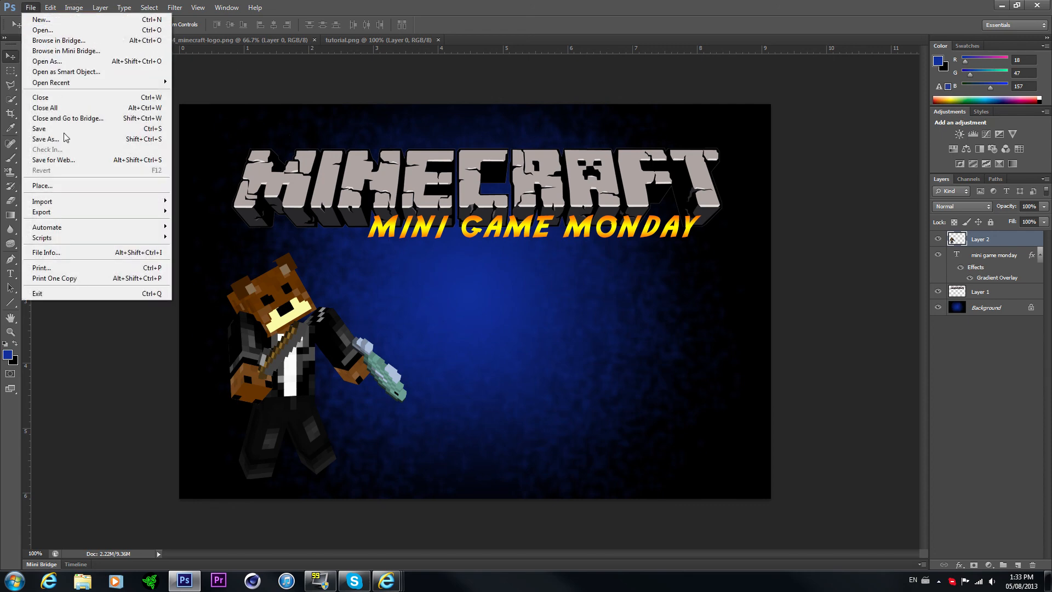
Start Save As to the Desktop as tutorial, choosing PNG format
left_click(46, 139)
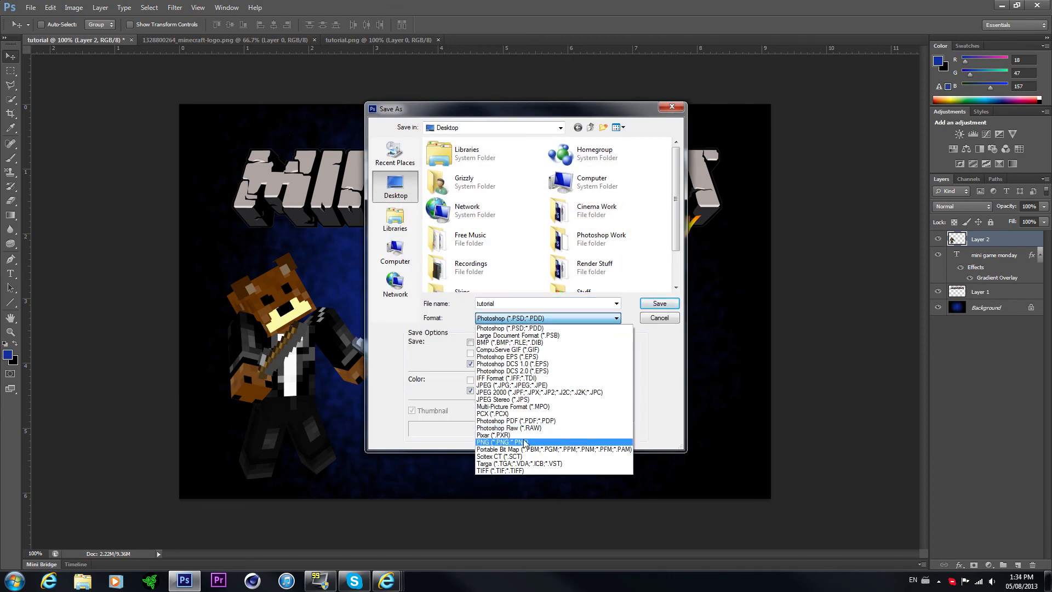
mouse_move(550, 392)
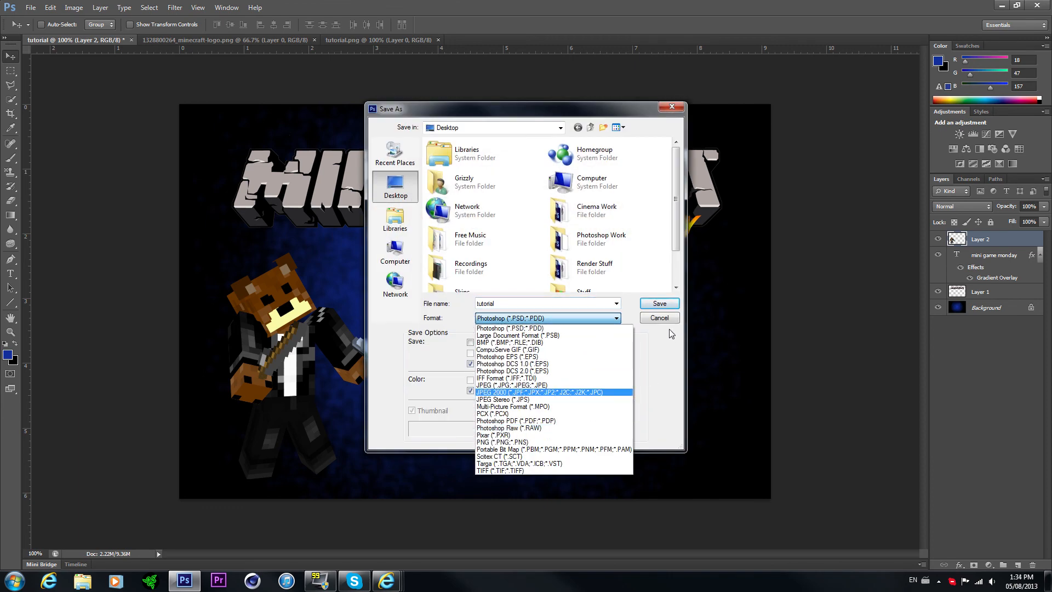